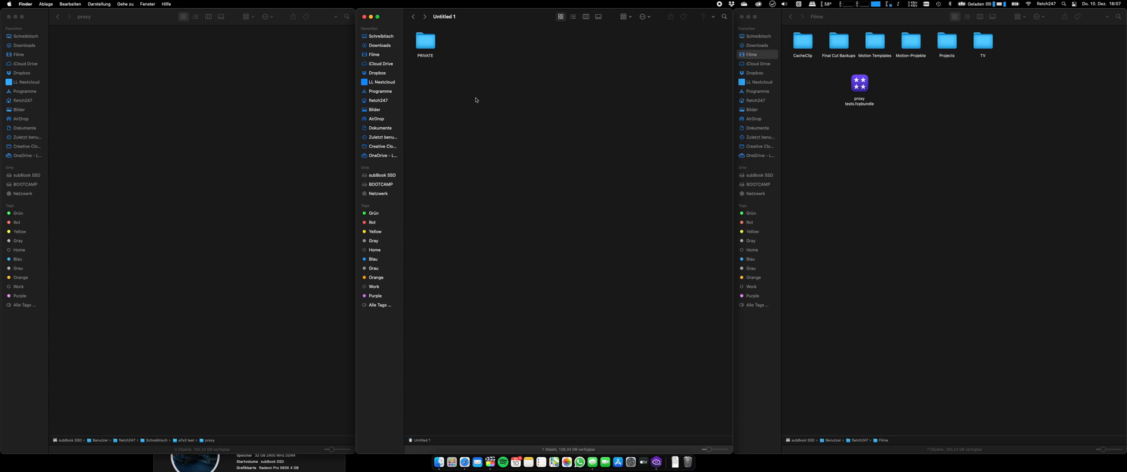
pyautogui.moveTo(522, 151)
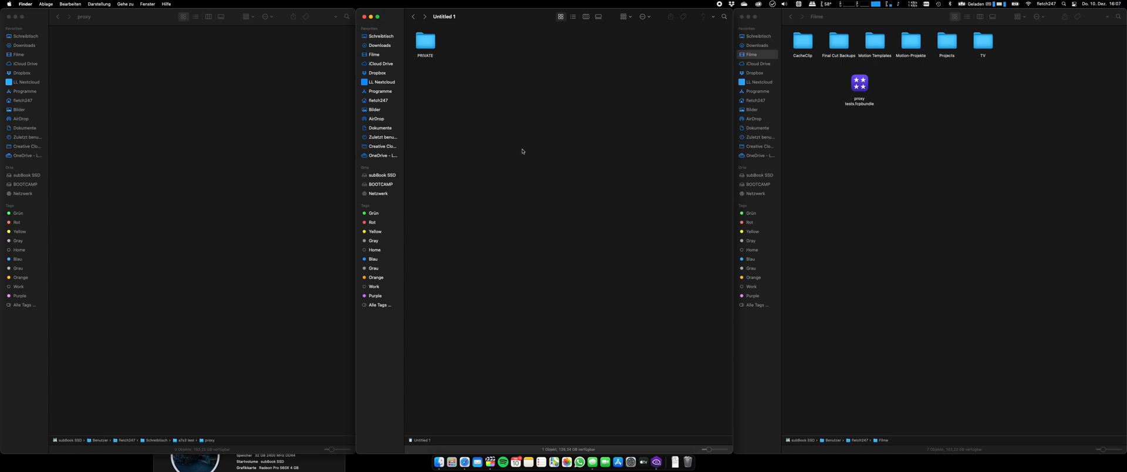
pyautogui.moveTo(352, 465)
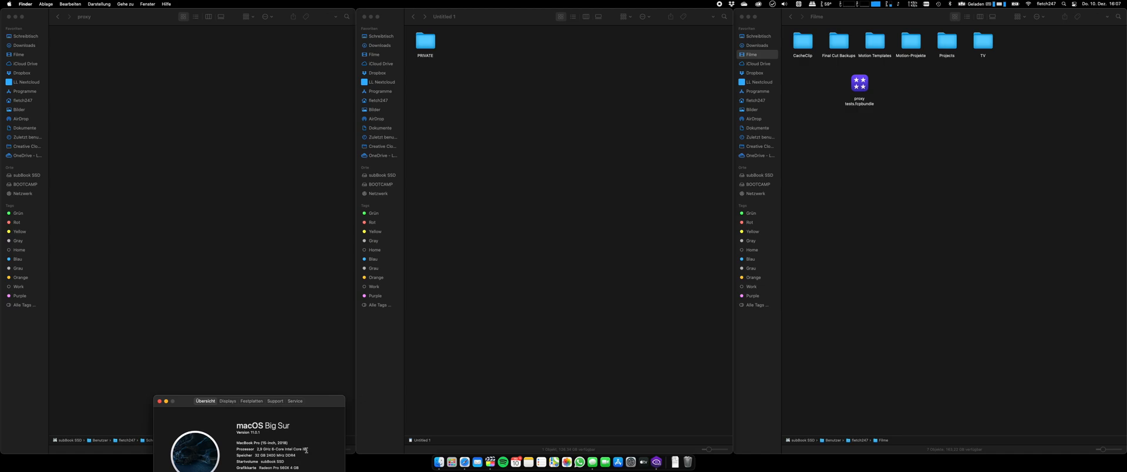
pyautogui.moveTo(301, 462)
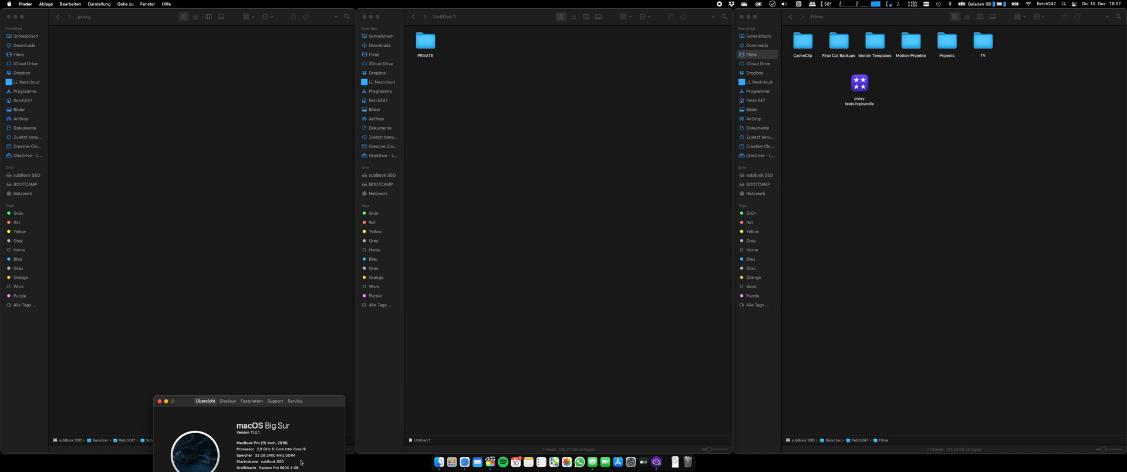
pyautogui.moveTo(365, 402)
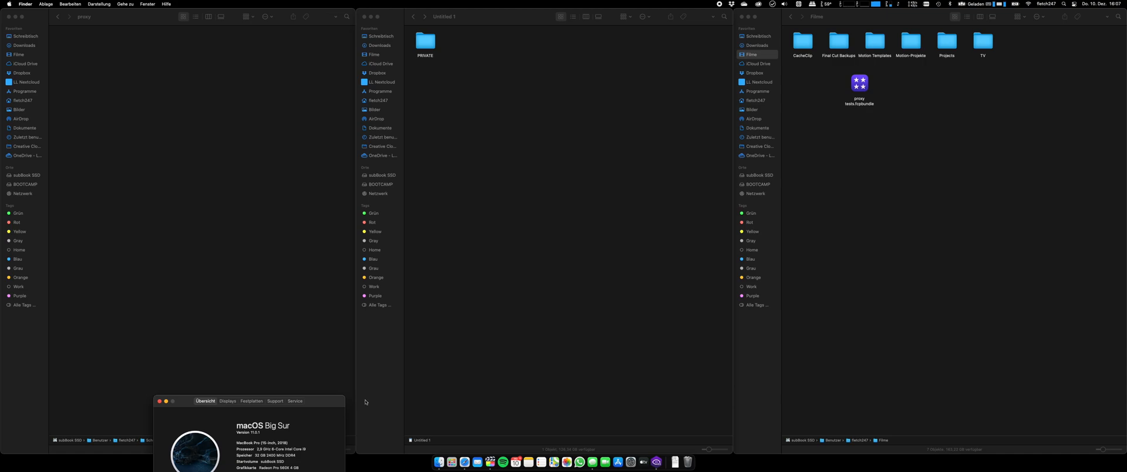
pyautogui.moveTo(447, 302)
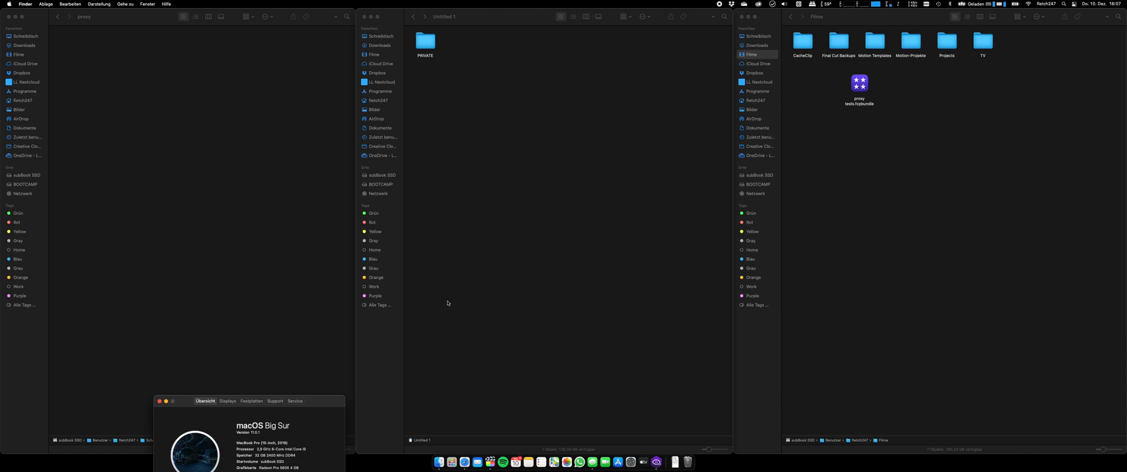
pyautogui.moveTo(471, 267)
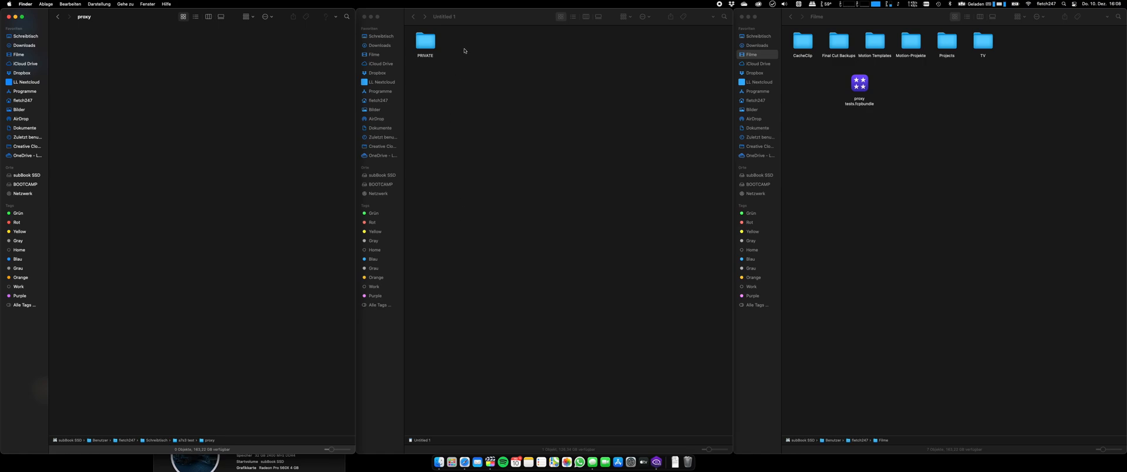
pyautogui.moveTo(479, 81)
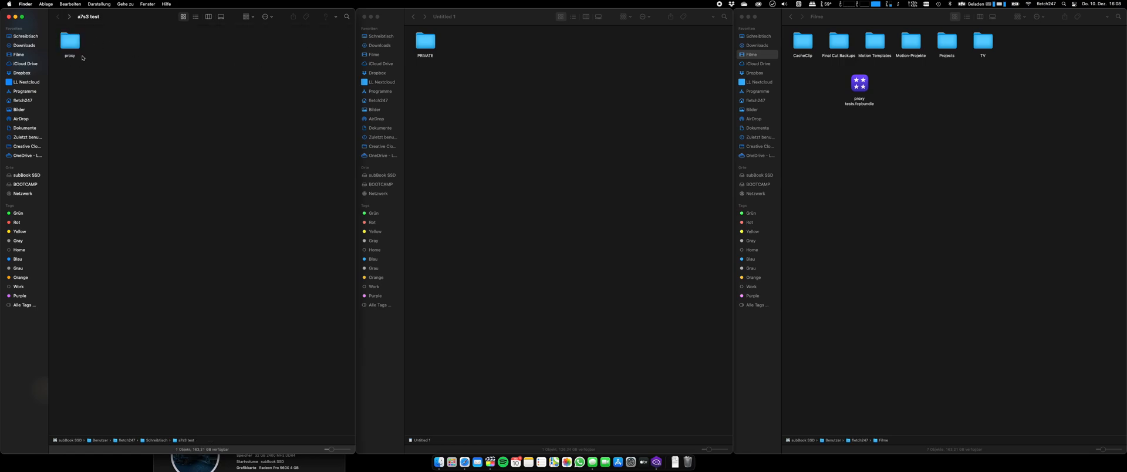
pyautogui.moveTo(141, 381)
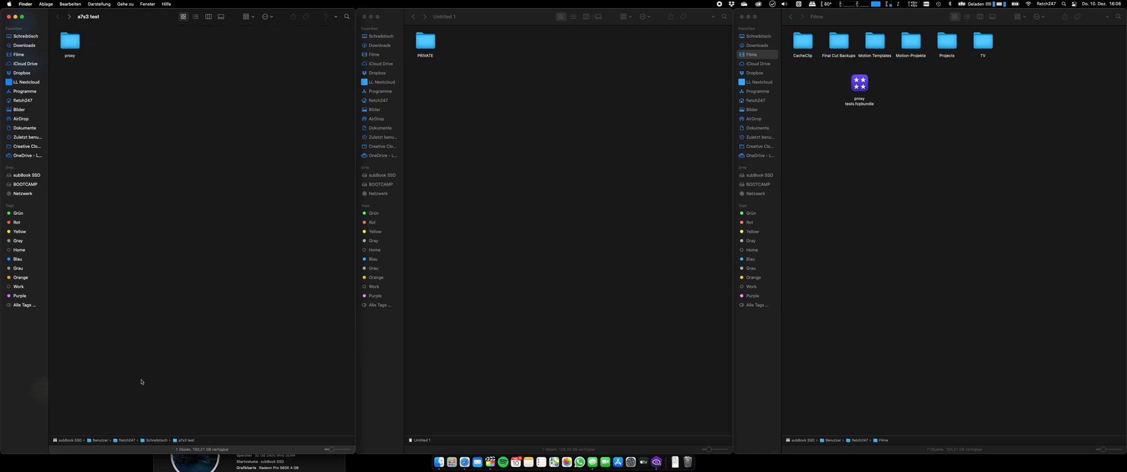
# - Navigate into the memory card's PRIVATE > M4ROOT > CLIP folder
pyautogui.doubleClick(425, 41)
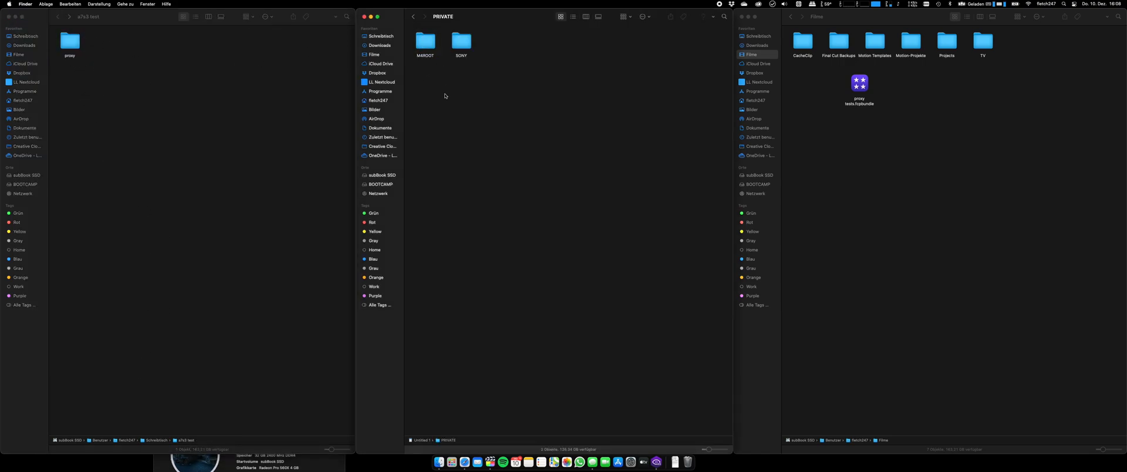
pyautogui.doubleClick(425, 41)
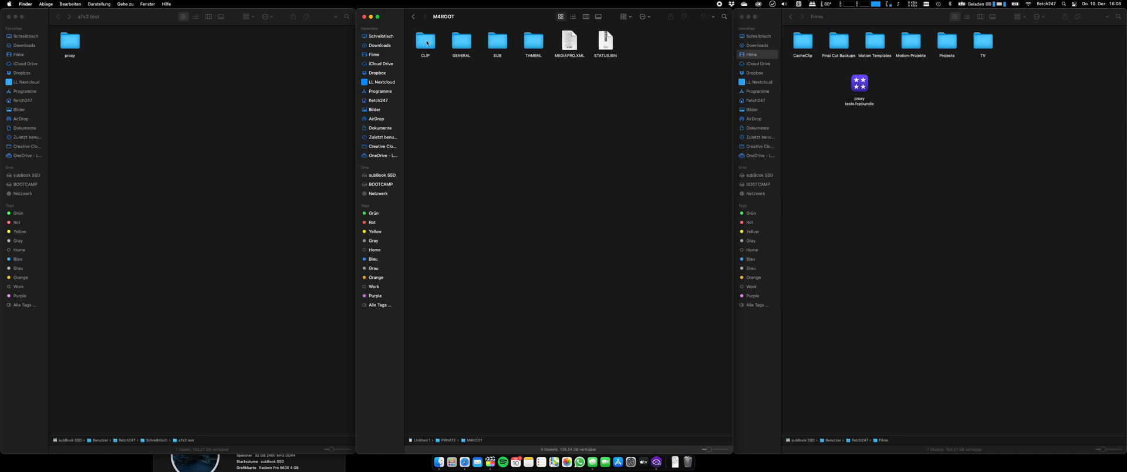
pyautogui.doubleClick(425, 41)
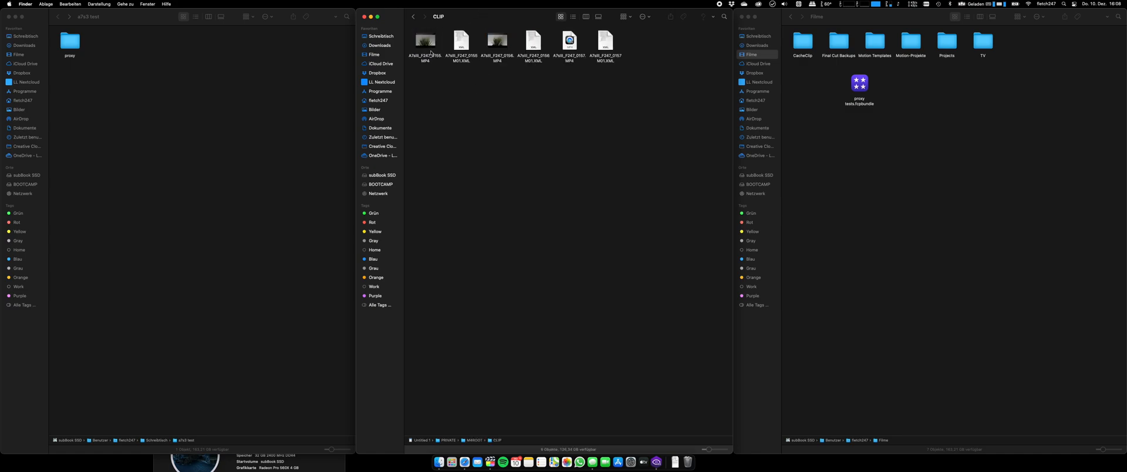
# - Select the three MP4 recordings in the CLIP folder for copying to a7s3 test
pyautogui.click(498, 42)
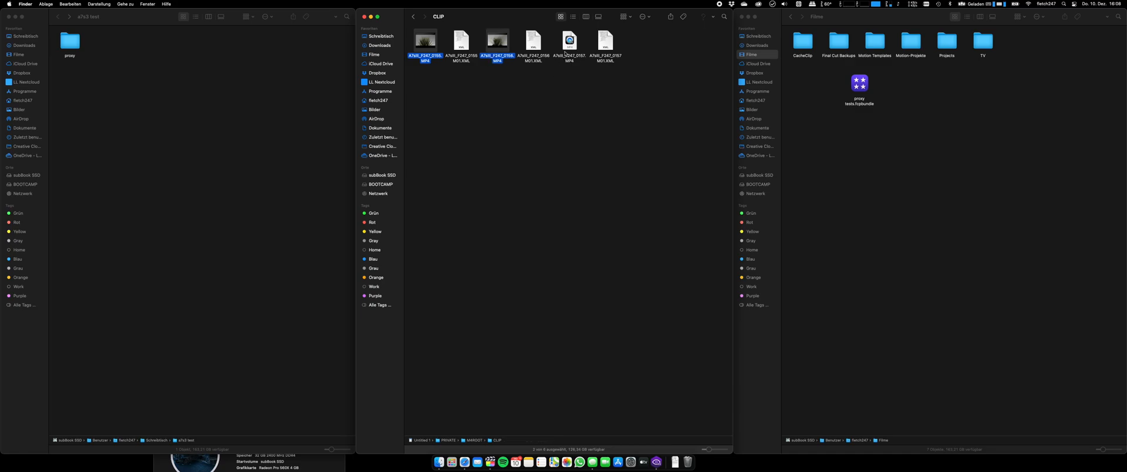
pyautogui.click(570, 41)
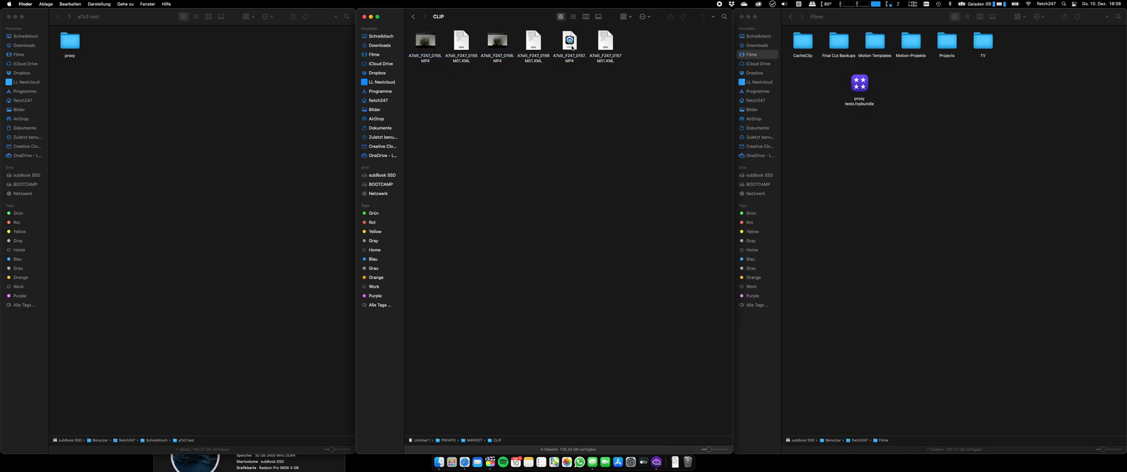
pyautogui.click(425, 41)
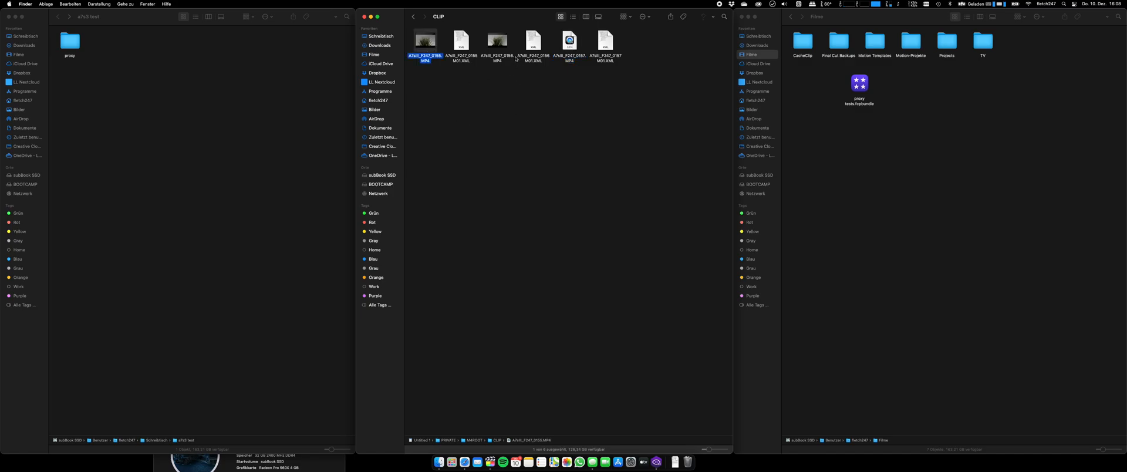
pyautogui.click(497, 41)
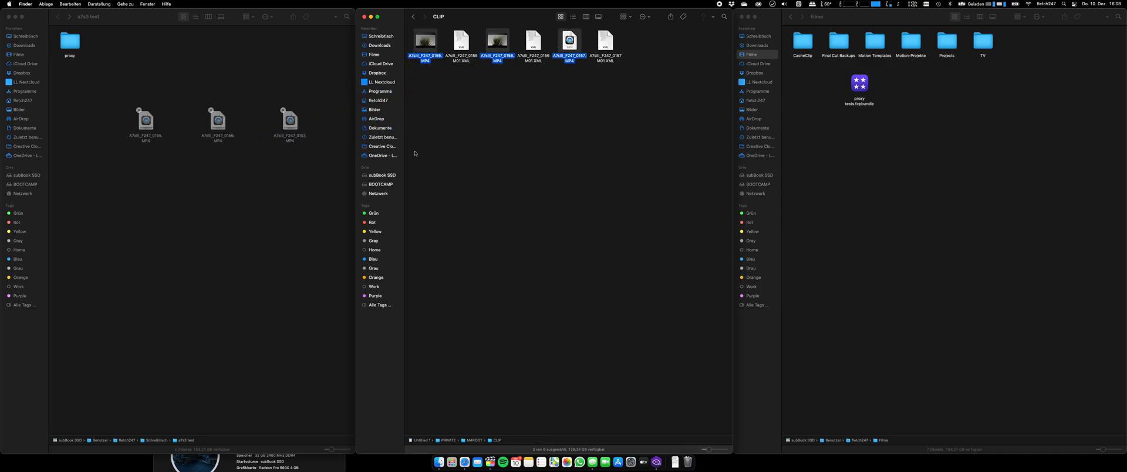
# - Open the card's SUB folder of camera proxy MP4s, going back and reopening it once
pyautogui.click(414, 16)
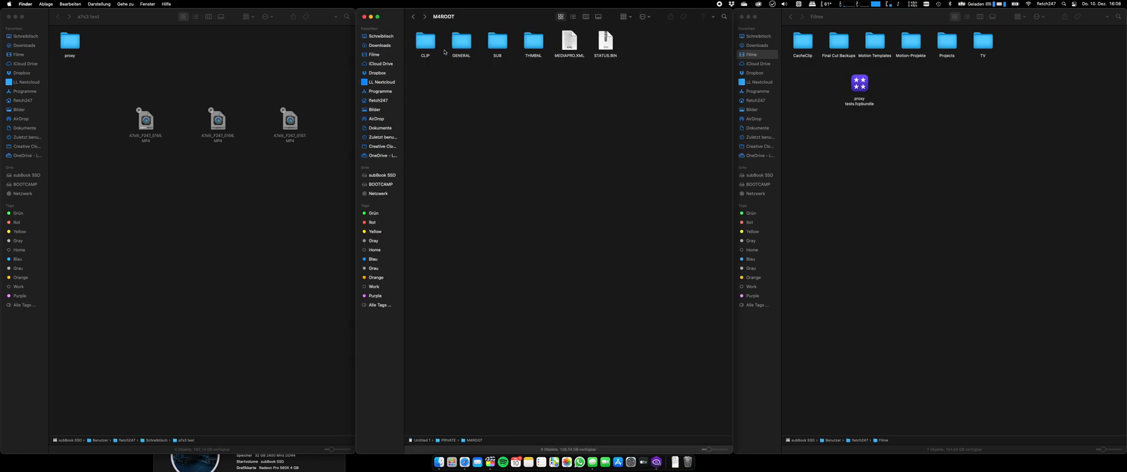
pyautogui.doubleClick(497, 41)
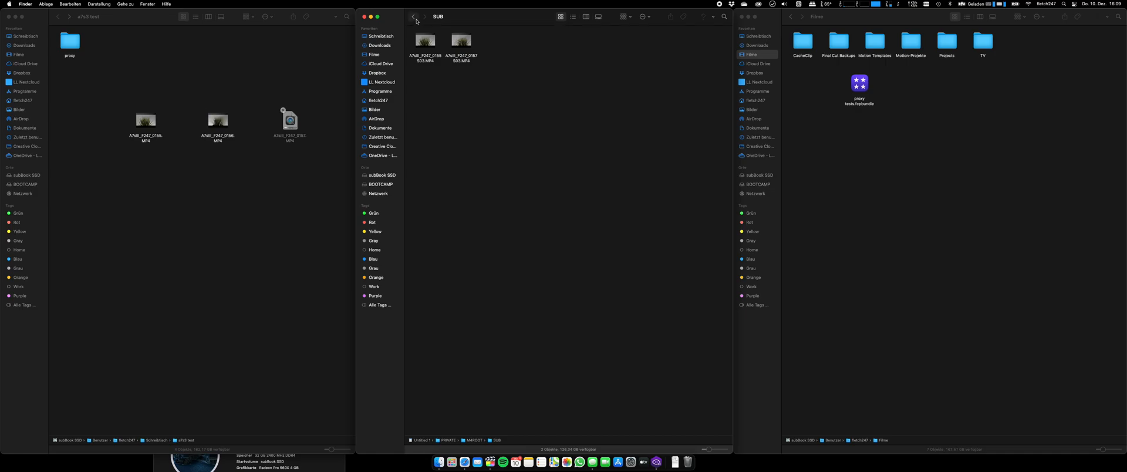
pyautogui.click(414, 16)
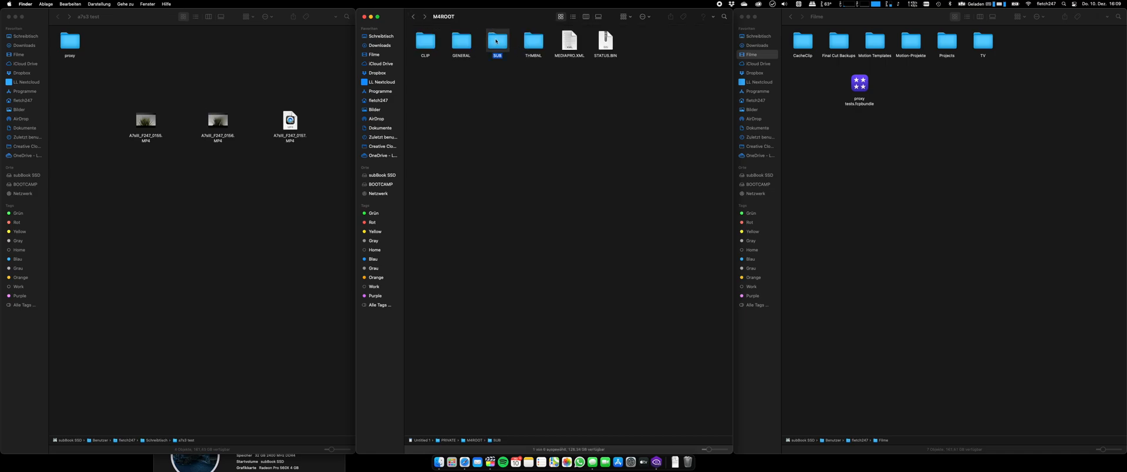
pyautogui.doubleClick(497, 41)
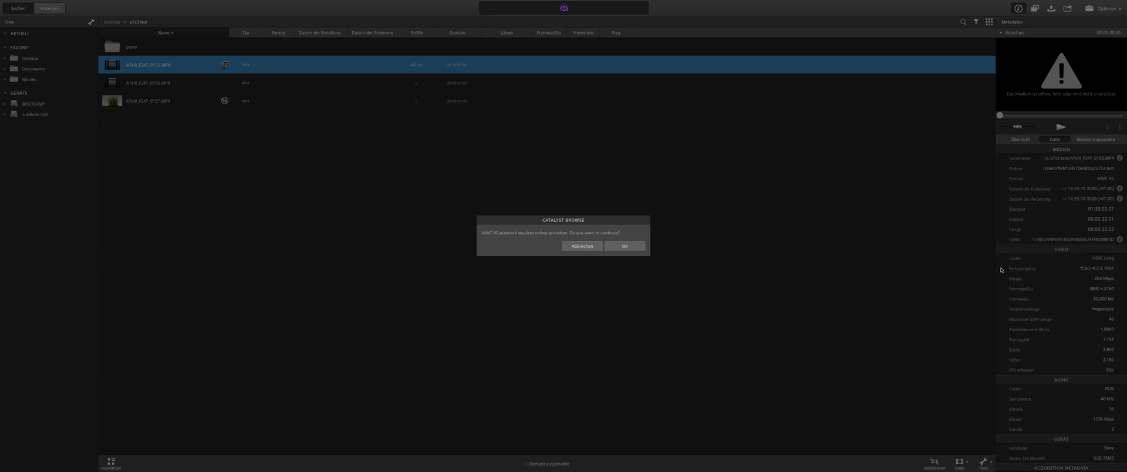
pyautogui.moveTo(1002, 270)
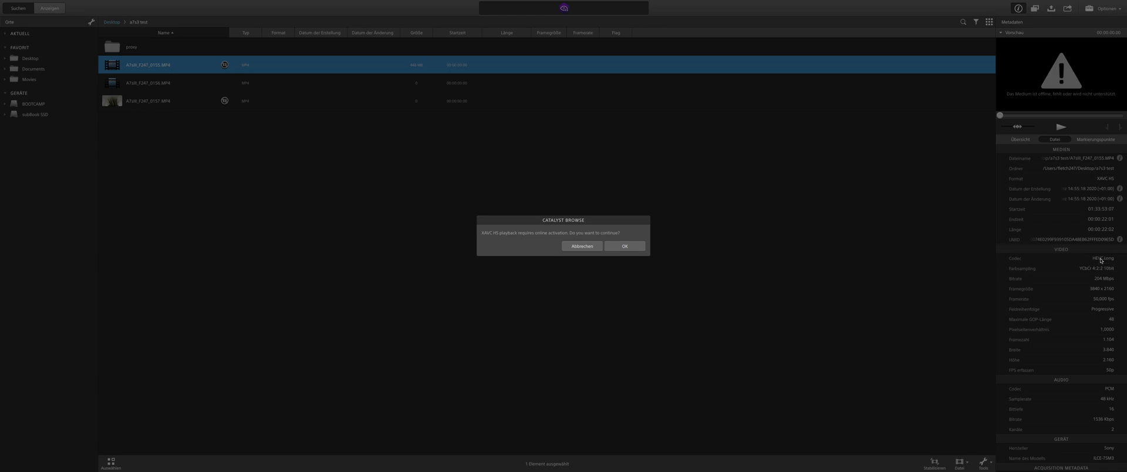
pyautogui.moveTo(1098, 261)
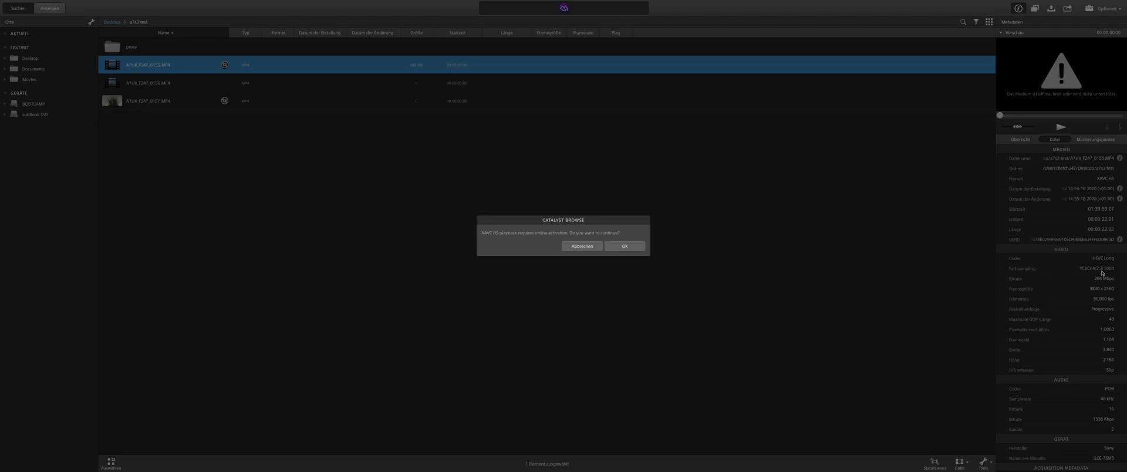
pyautogui.moveTo(1101, 298)
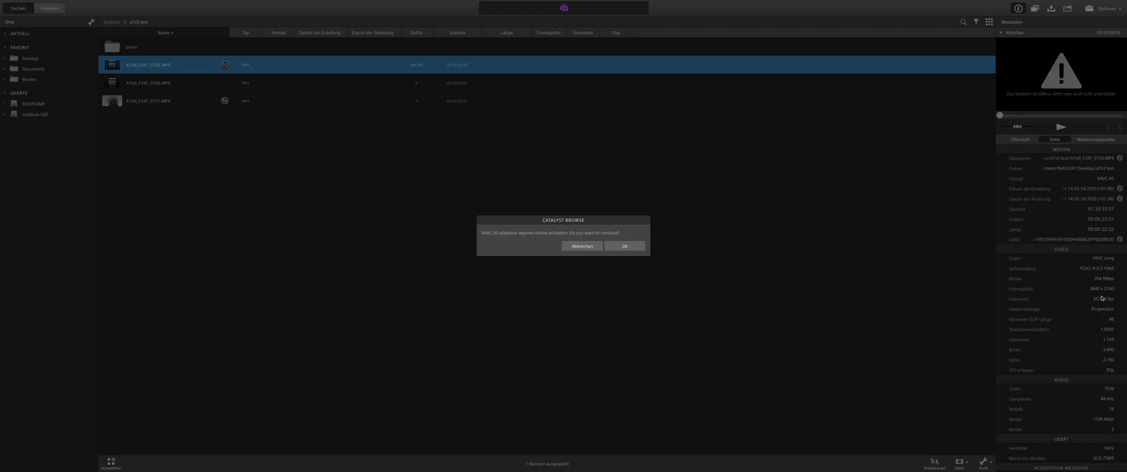
pyautogui.moveTo(604, 370)
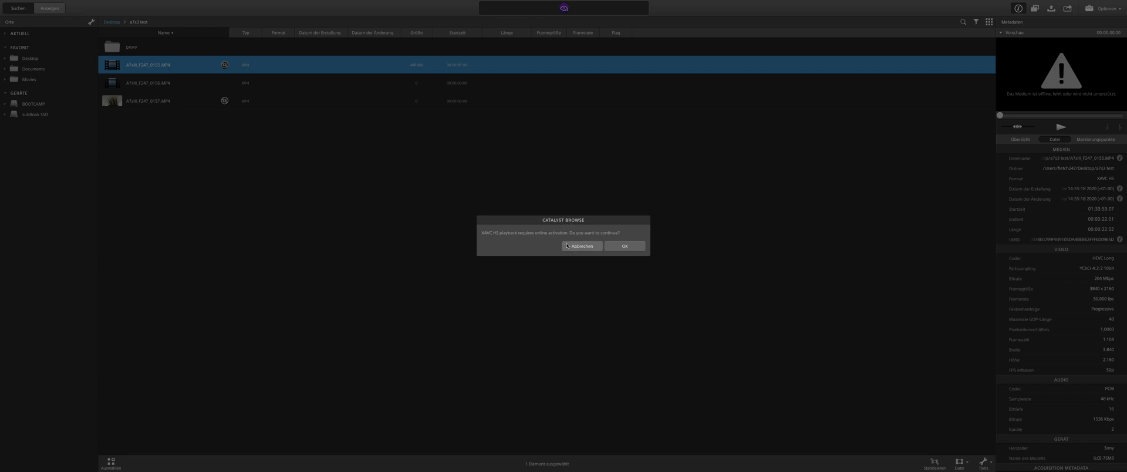
# - Decline both XAVC HS activation prompts and select the third clip to view its metadata
pyautogui.click(581, 246)
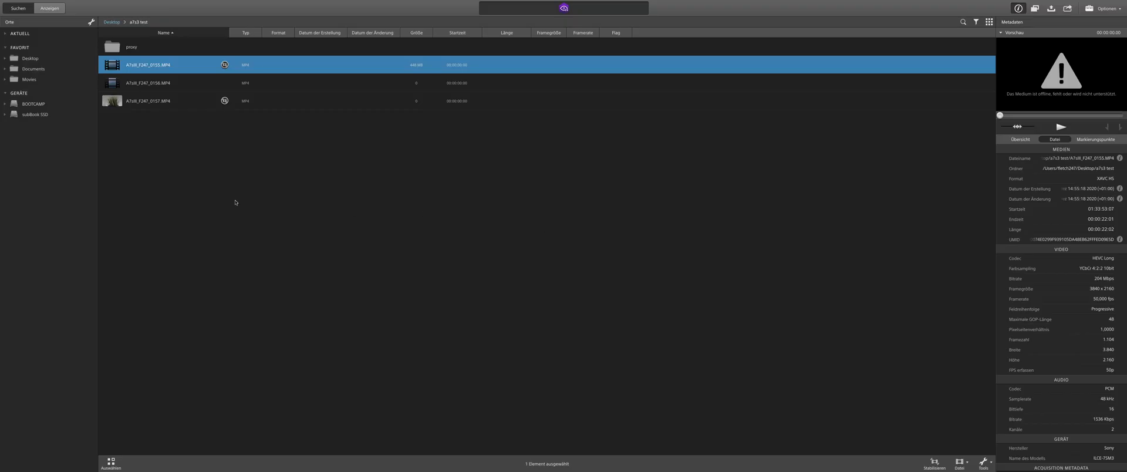
pyautogui.moveTo(158, 89)
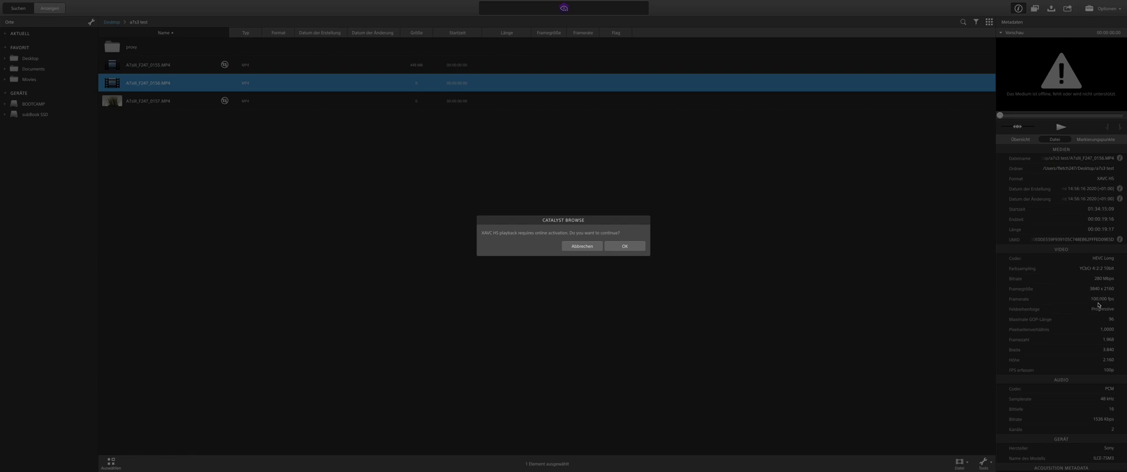
pyautogui.moveTo(553, 246)
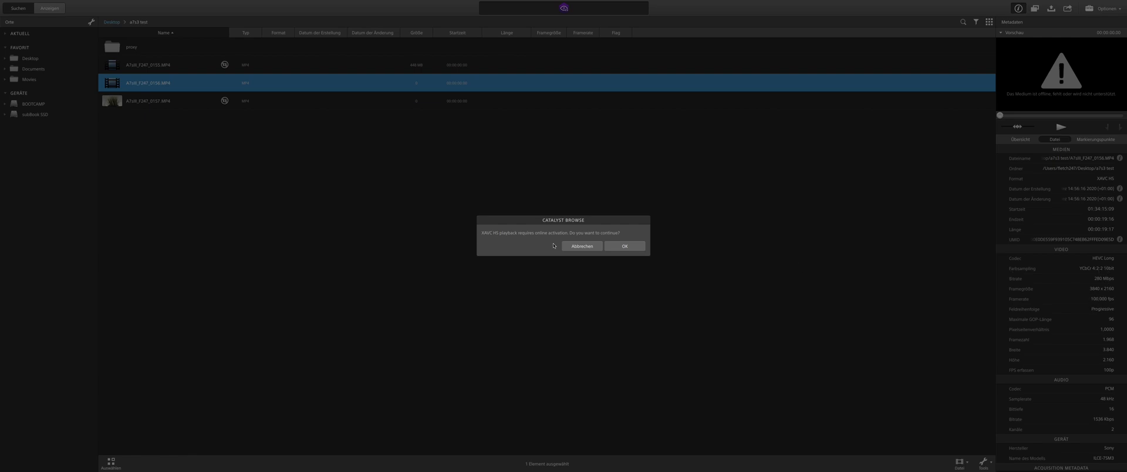
pyautogui.click(582, 246)
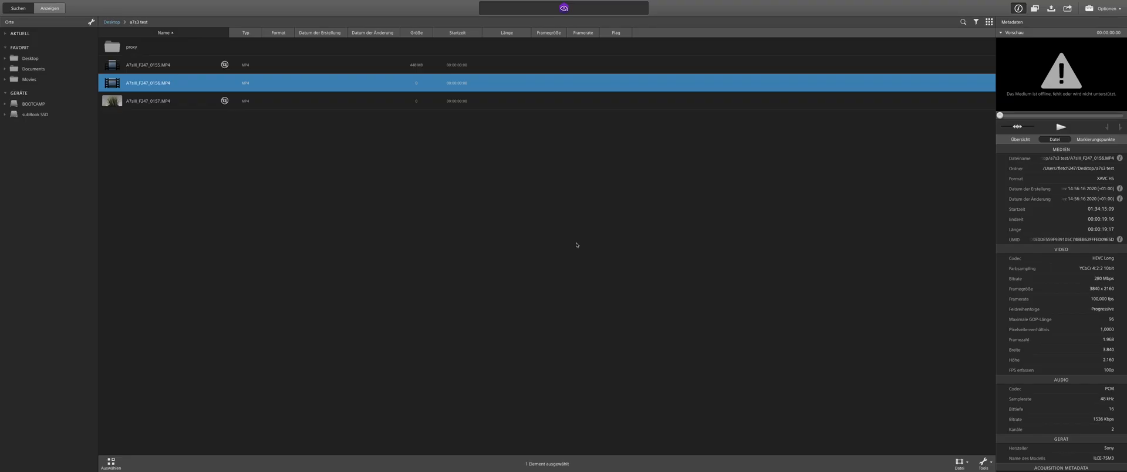
pyautogui.click(148, 100)
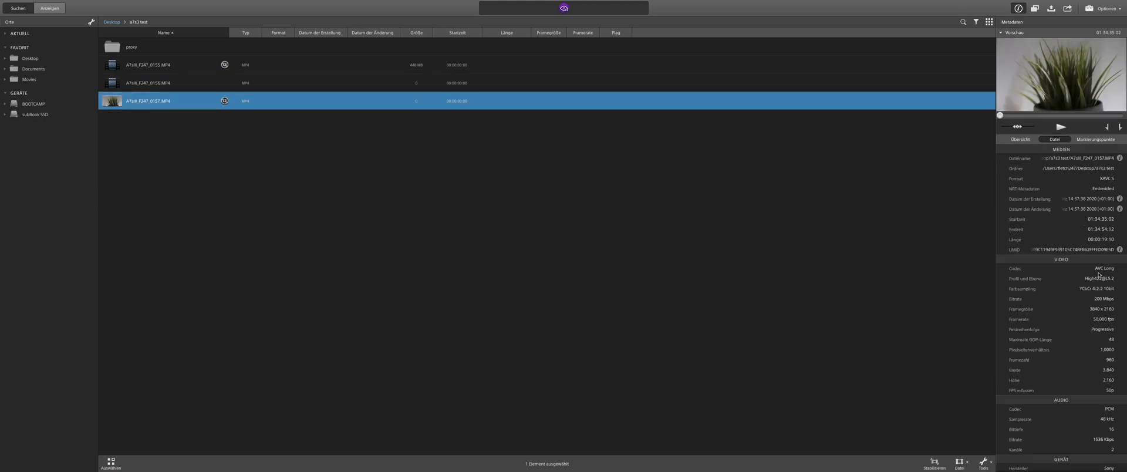
pyautogui.moveTo(1098, 279)
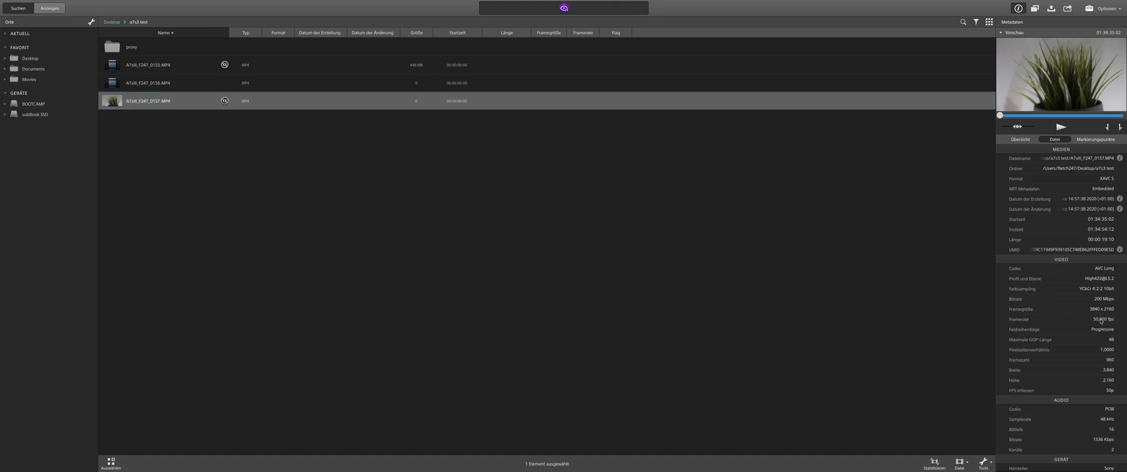
pyautogui.moveTo(222, 160)
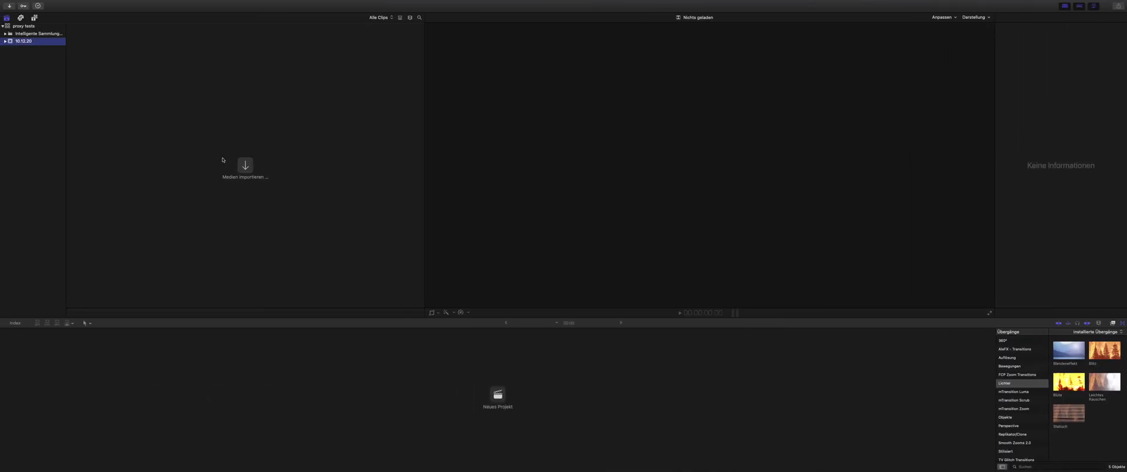
# - Import all three a7s3 test clips into the 10.12.20 event
pyautogui.click(245, 165)
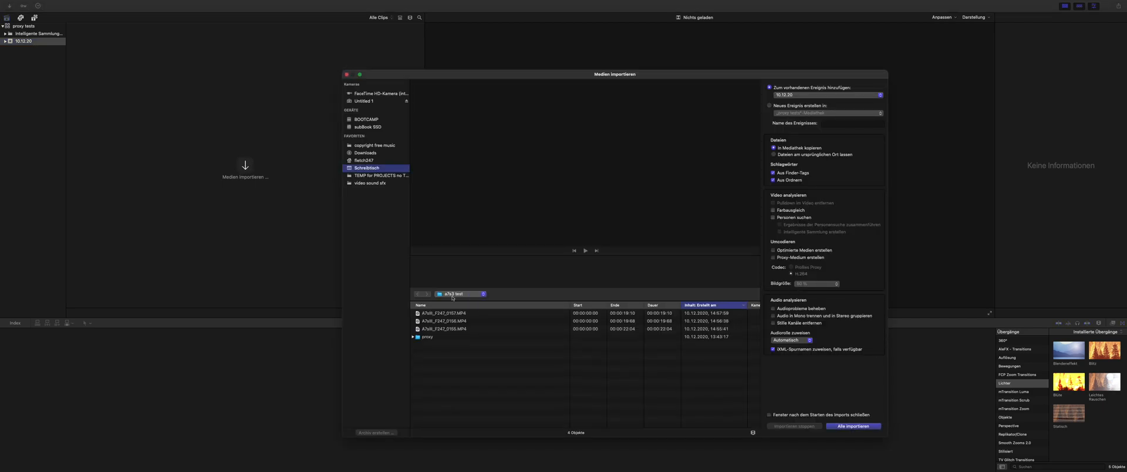
pyautogui.click(444, 312)
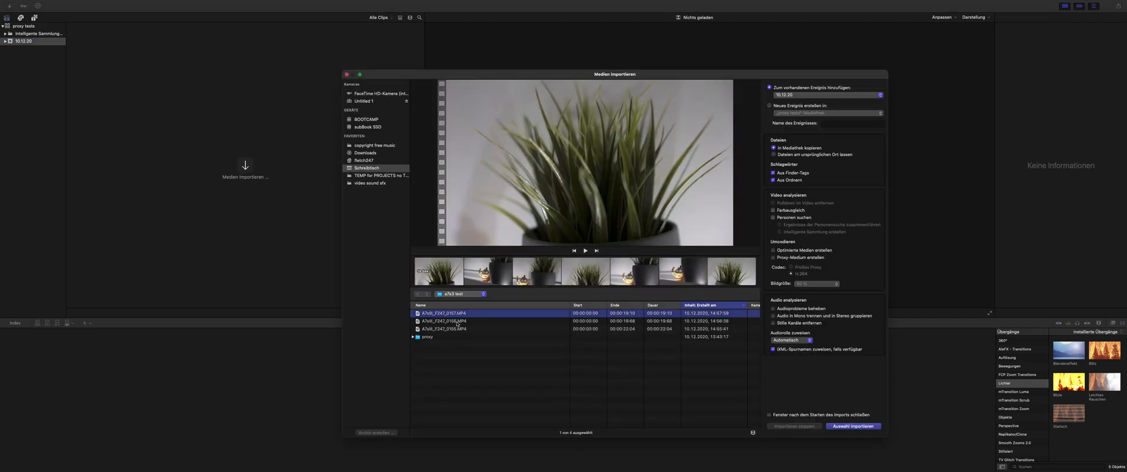
pyautogui.click(443, 329)
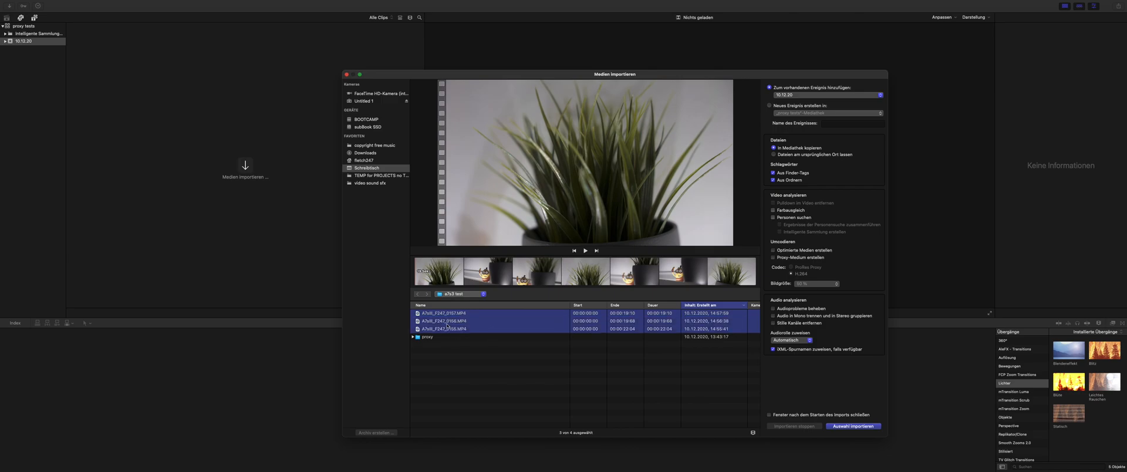
pyautogui.click(853, 427)
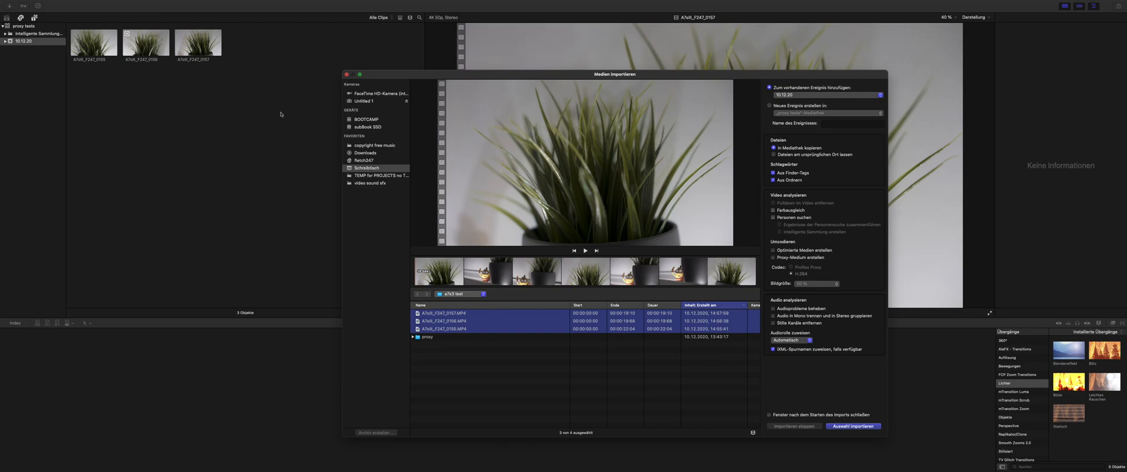
# - Close the import window and inspect each of the three imported clips
pyautogui.click(853, 426)
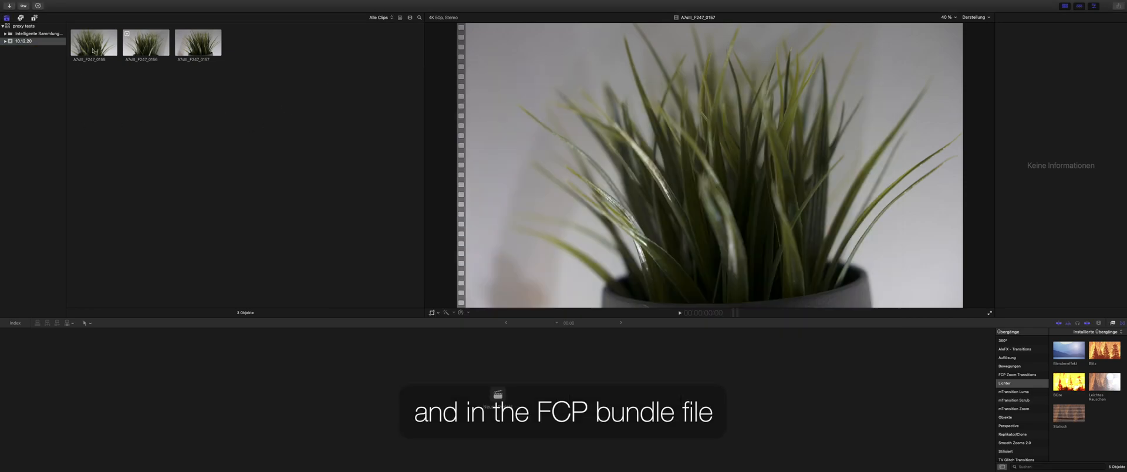
pyautogui.click(94, 42)
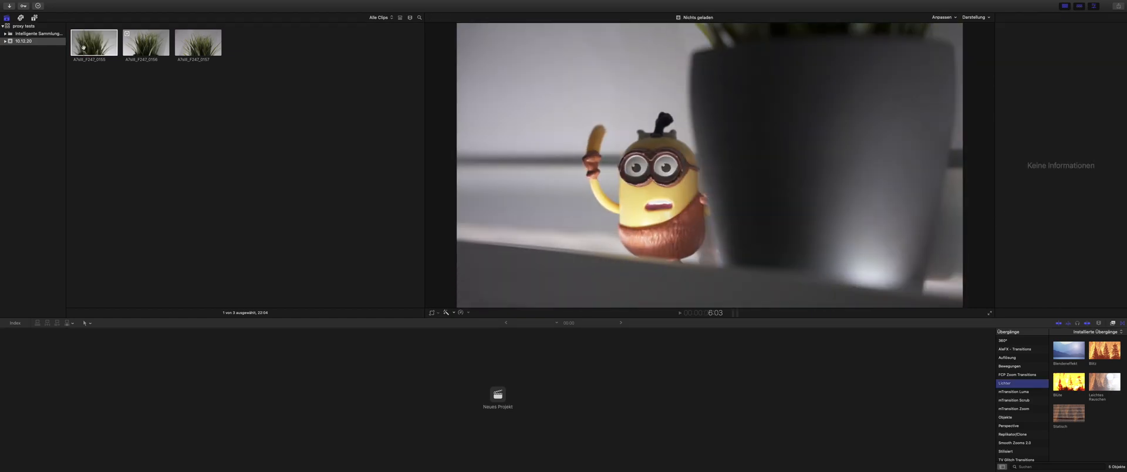
pyautogui.click(93, 42)
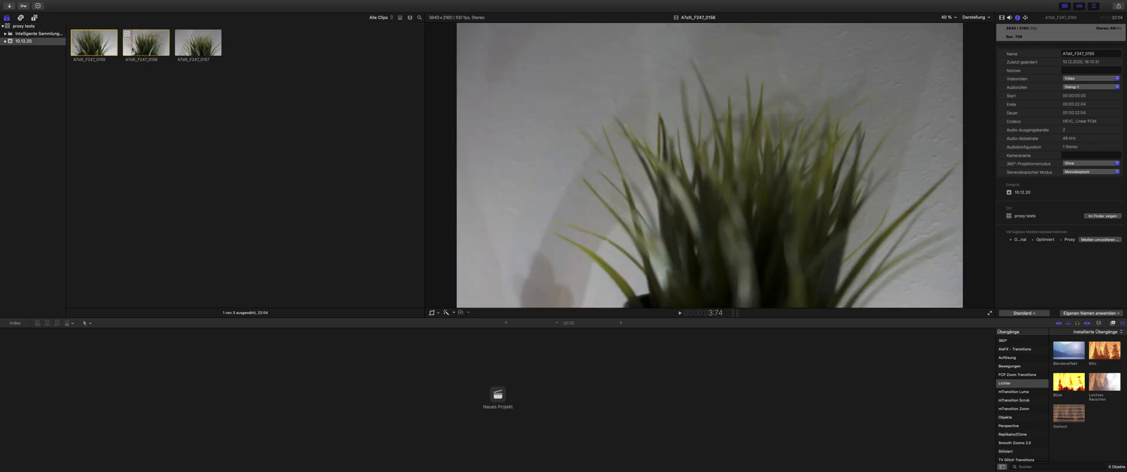
pyautogui.click(146, 42)
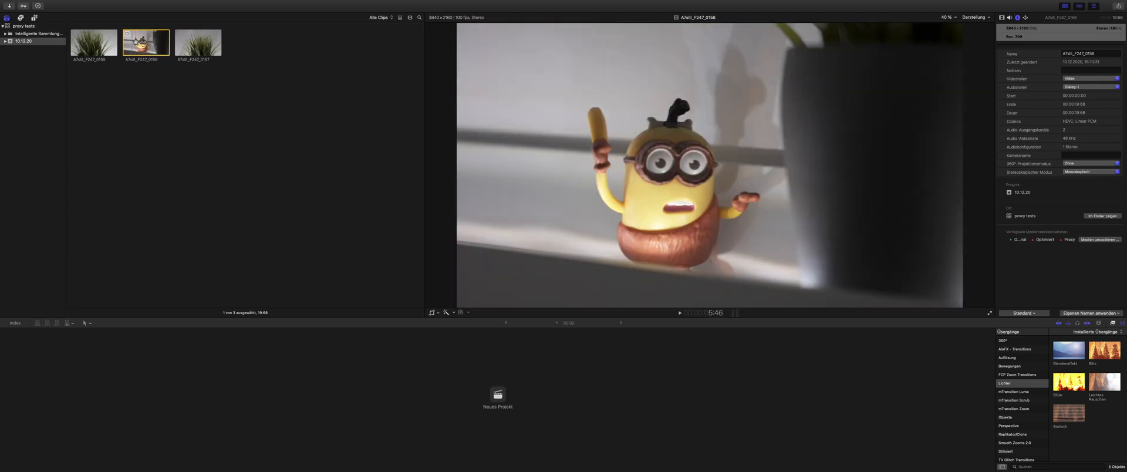
pyautogui.click(198, 42)
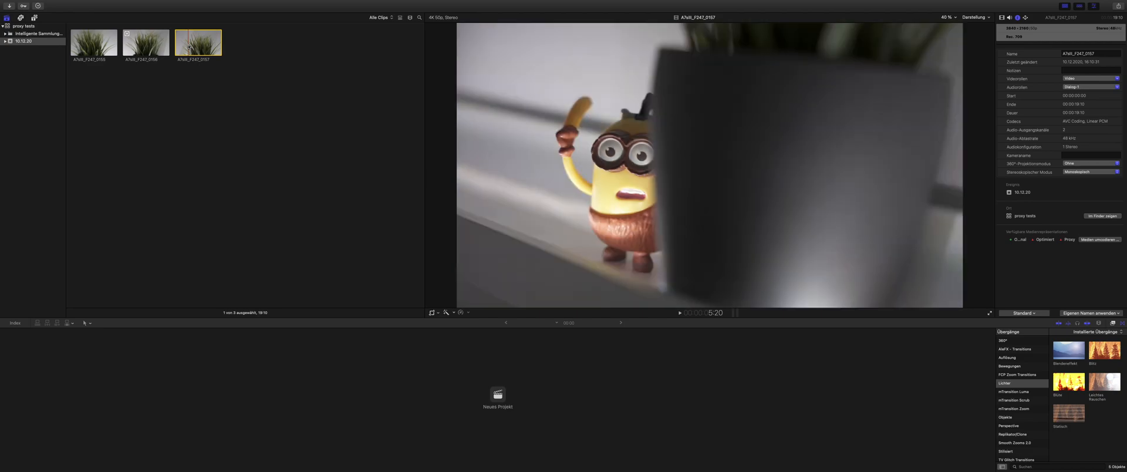
# - Switch viewer playback to Proxy Preferred, showing missing proxies, and right-click the first clip
pyautogui.click(679, 312)
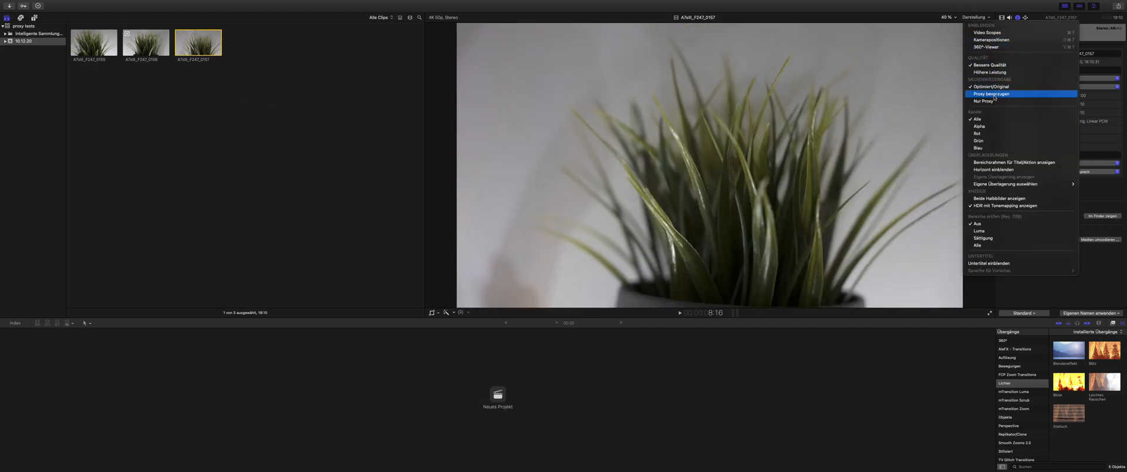
pyautogui.click(990, 94)
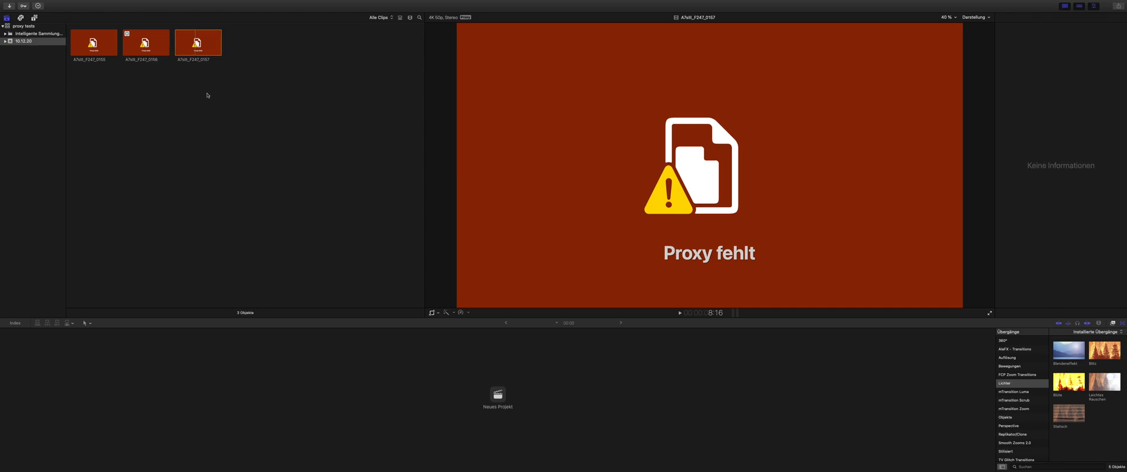
pyautogui.click(92, 41)
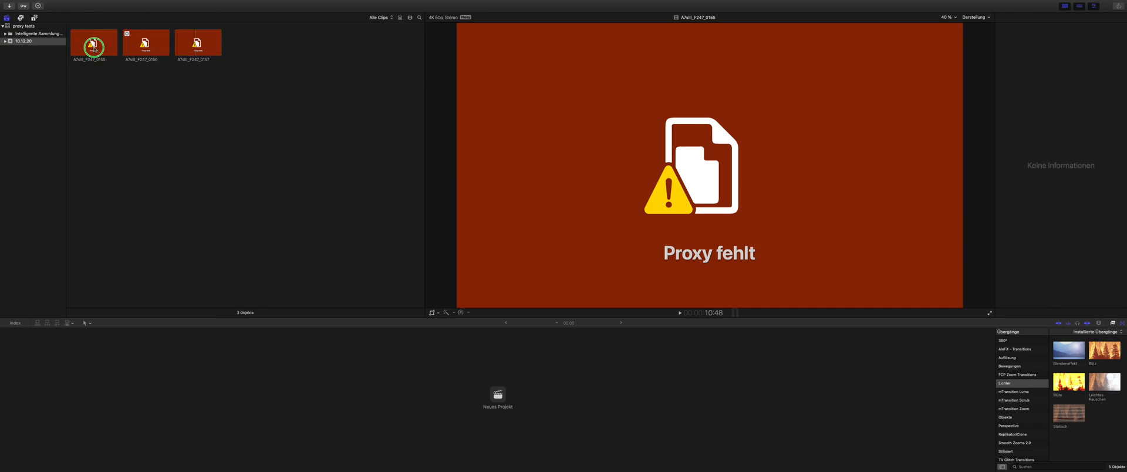
pyautogui.rightClick(94, 41)
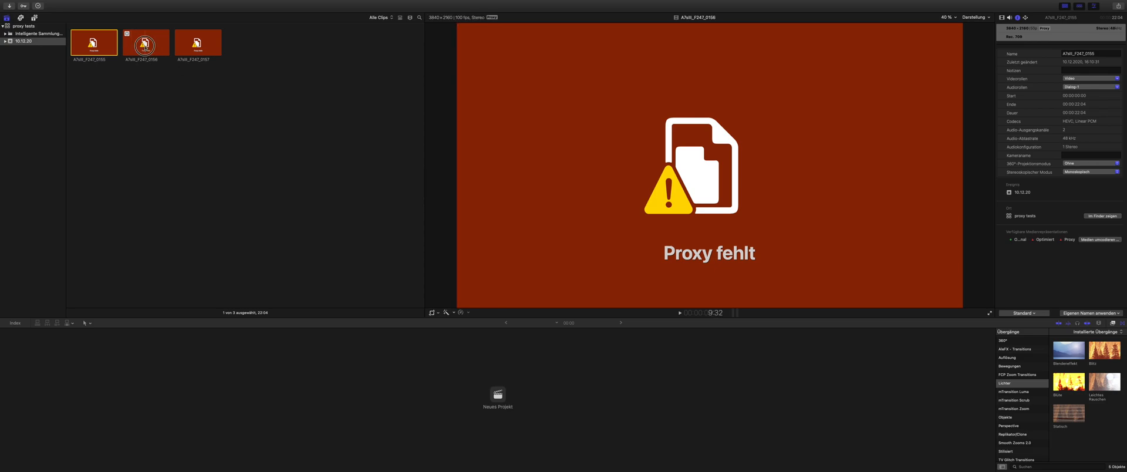
# - Select the proxy tests library and choose File > Relink Files > Proxy Media
pyautogui.click(145, 42)
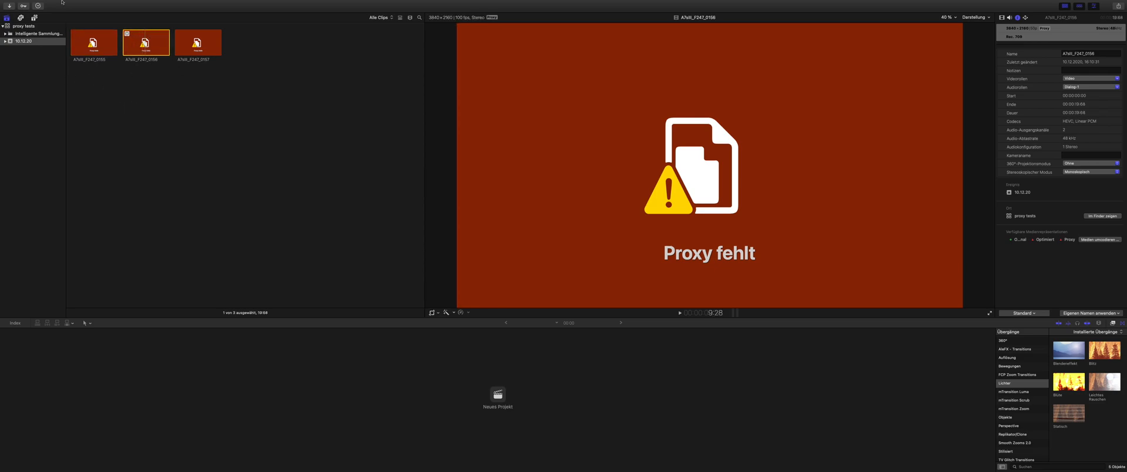
pyautogui.click(25, 26)
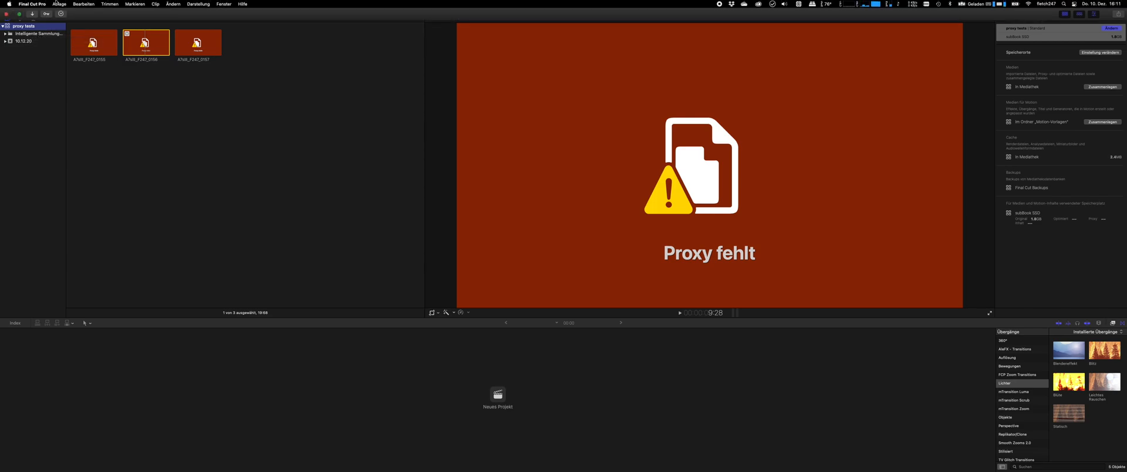
pyautogui.click(60, 4)
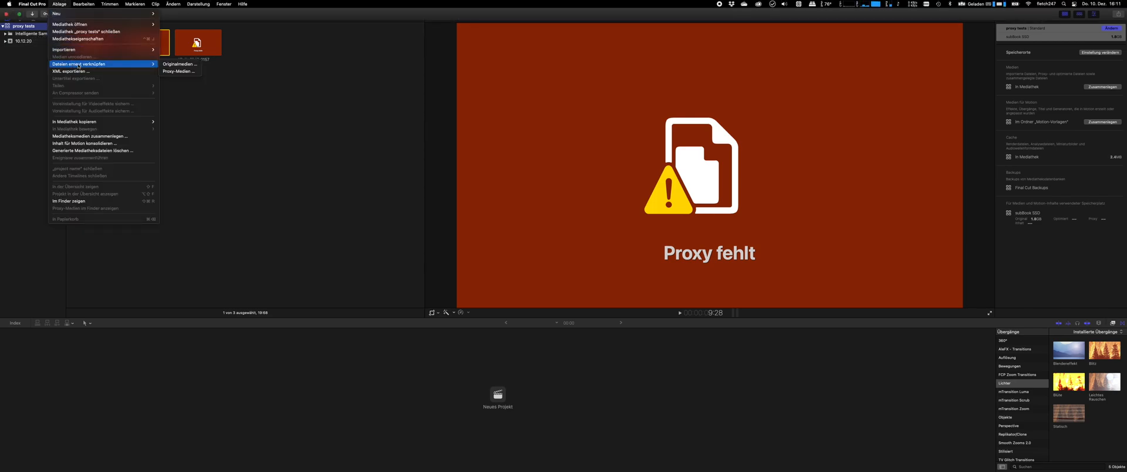
pyautogui.moveTo(179, 71)
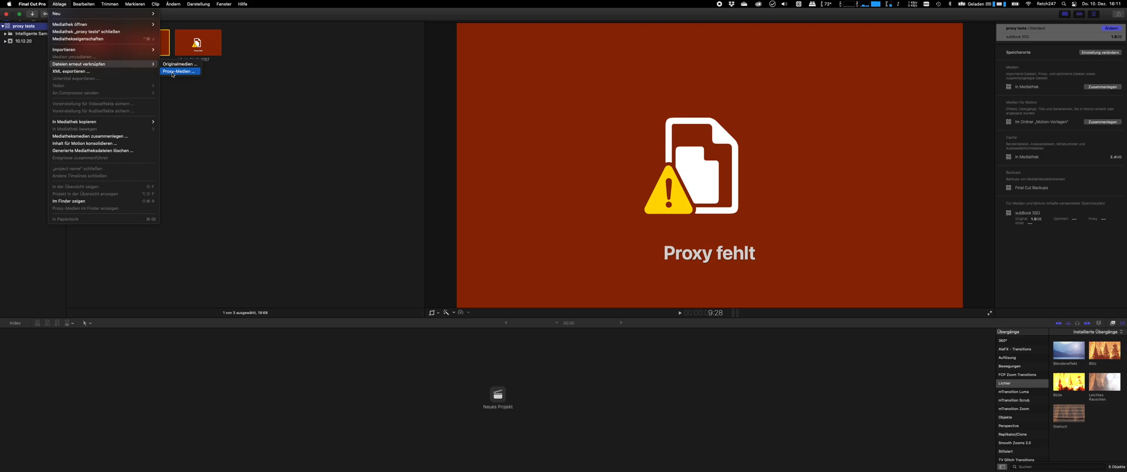
pyautogui.click(179, 70)
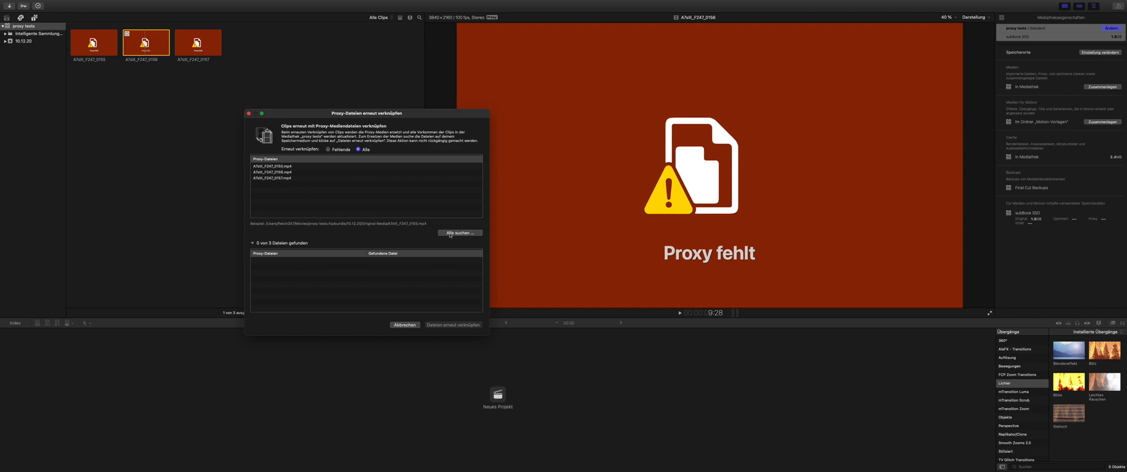
# - Use Locate All to browse the proxy folder and highlight the first camera proxy file
pyautogui.click(458, 233)
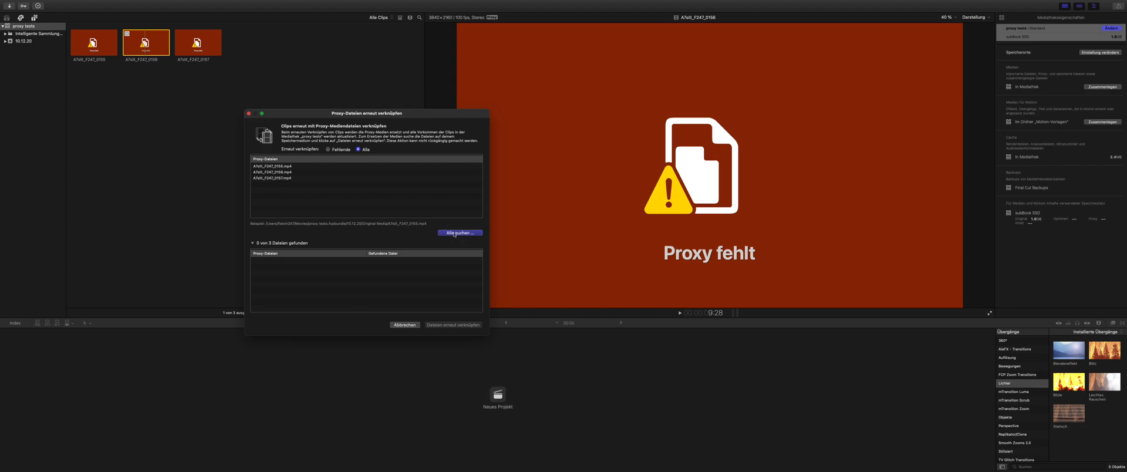
pyautogui.click(459, 232)
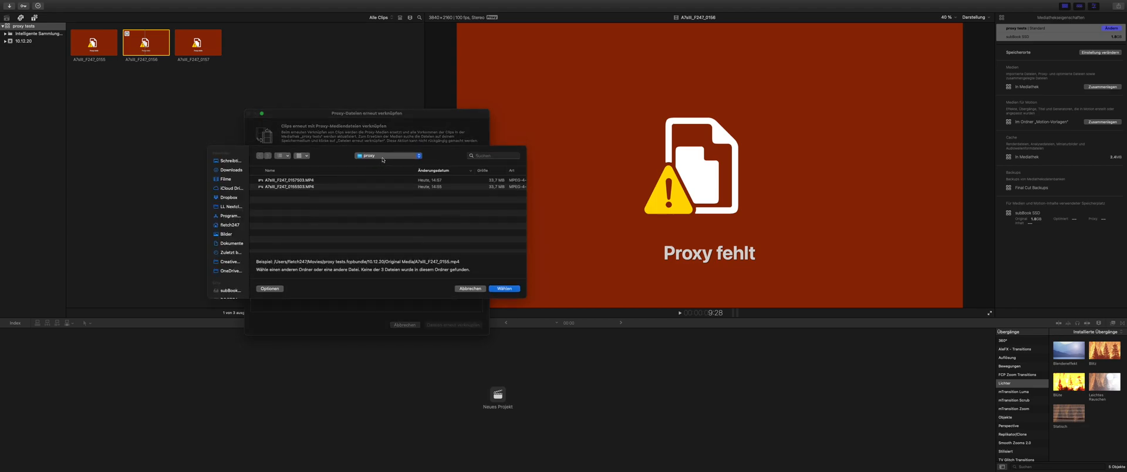
pyautogui.moveTo(343, 181)
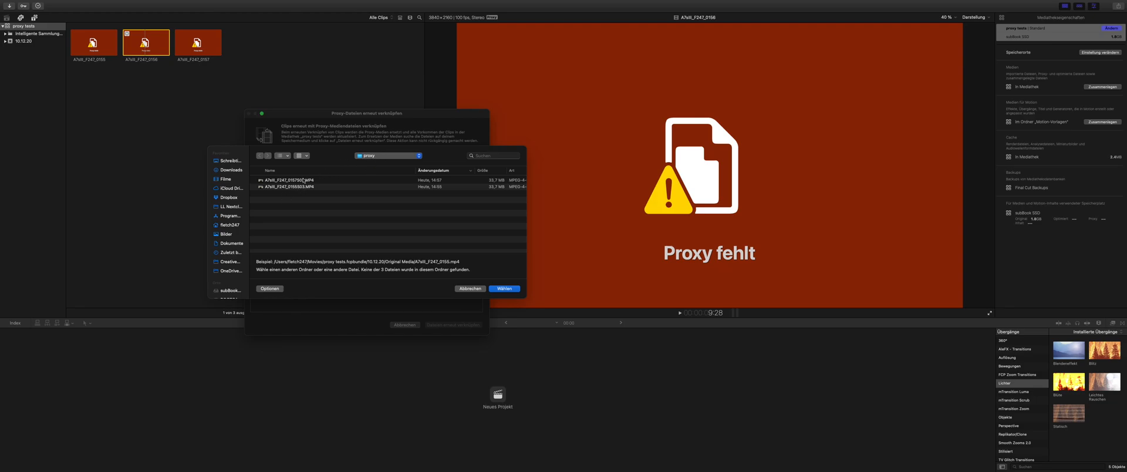
pyautogui.click(324, 179)
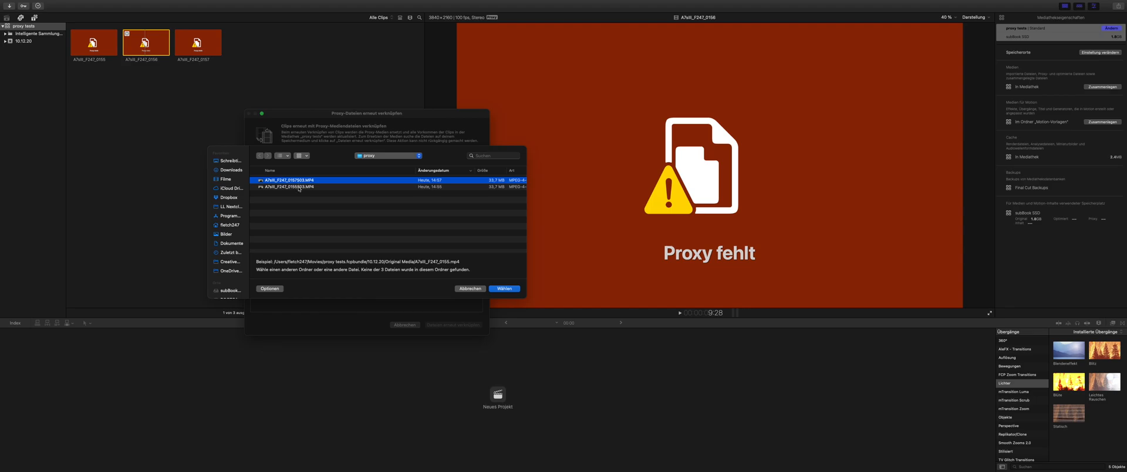
pyautogui.moveTo(490, 307)
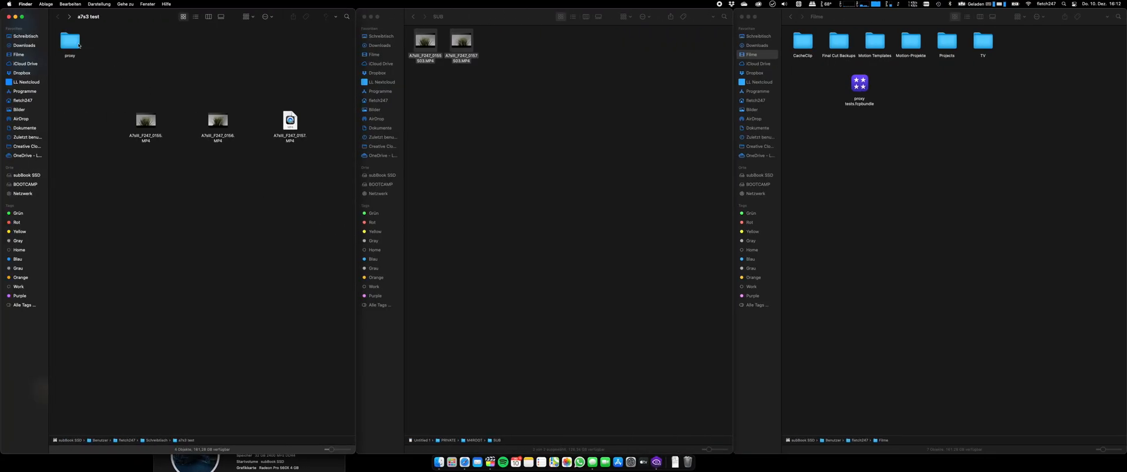
# - Batch-rename both proxy files, replacing 'S03.MP4' with 'MP4', then return to Final Cut Pro
pyautogui.doubleClick(70, 41)
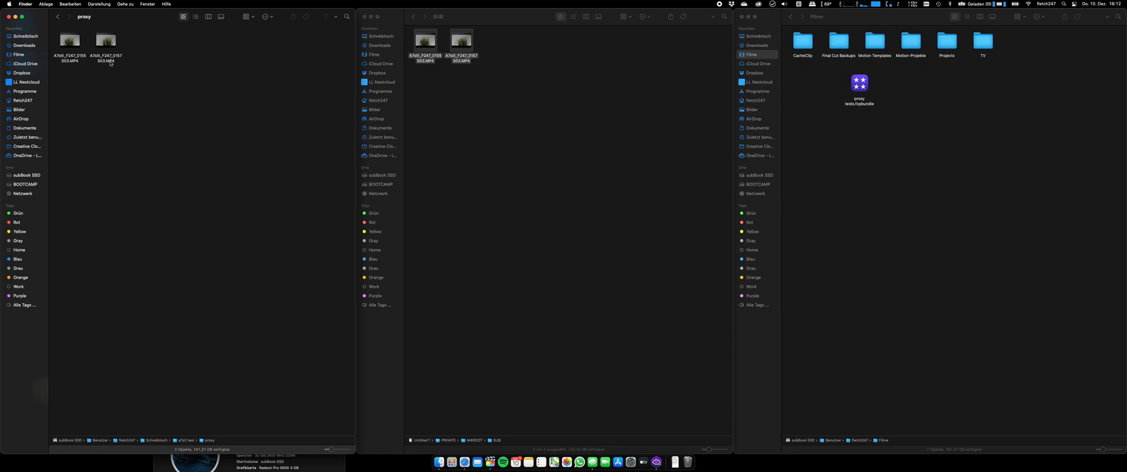
pyautogui.moveTo(100, 65)
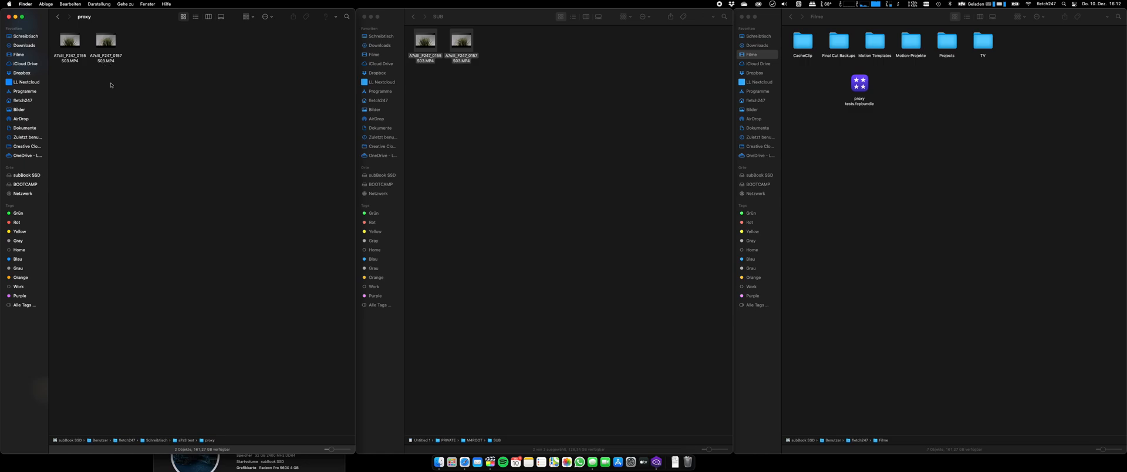
pyautogui.rightClick(106, 40)
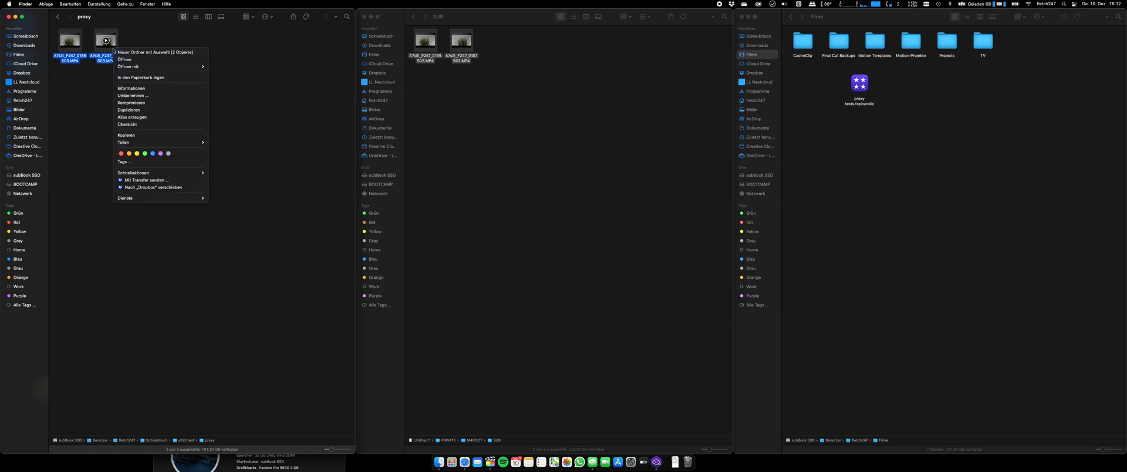
pyautogui.moveTo(140, 96)
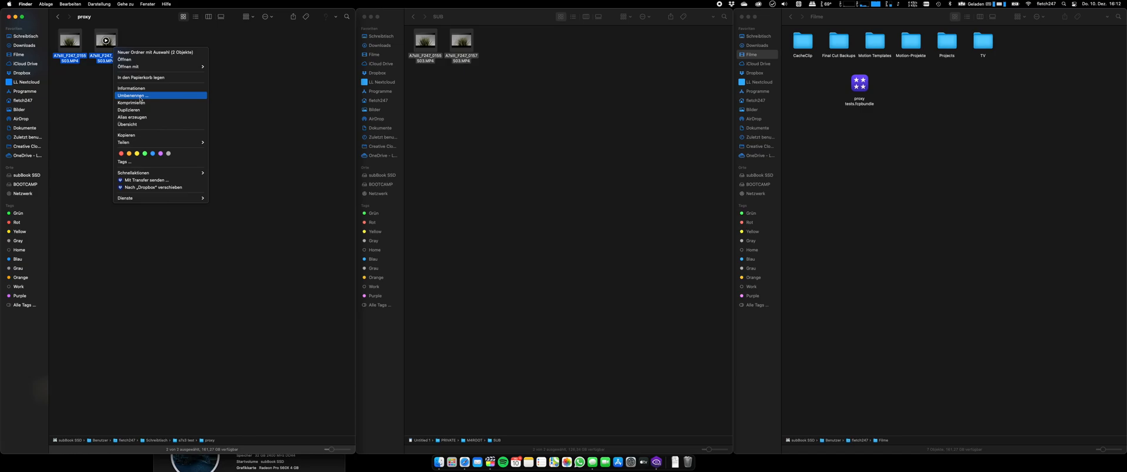
pyautogui.click(133, 96)
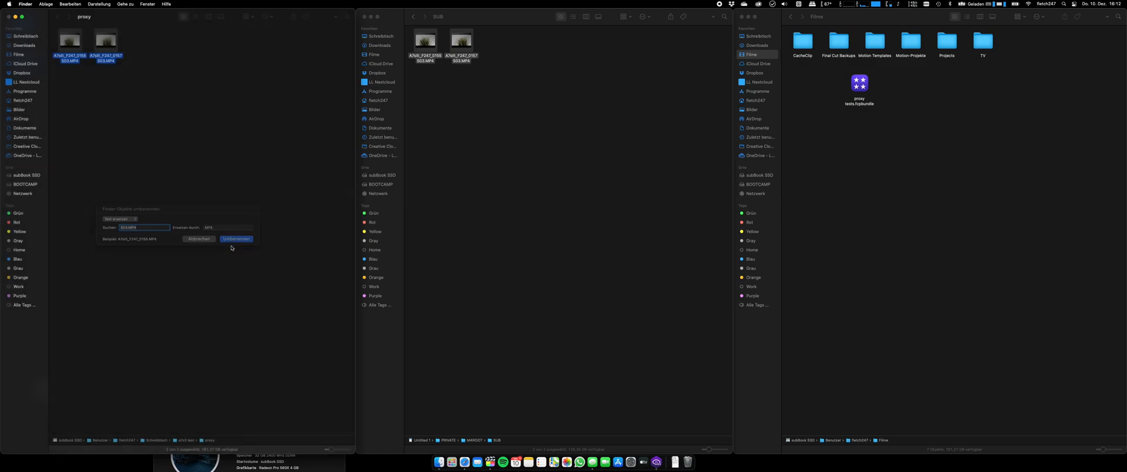
pyautogui.click(236, 239)
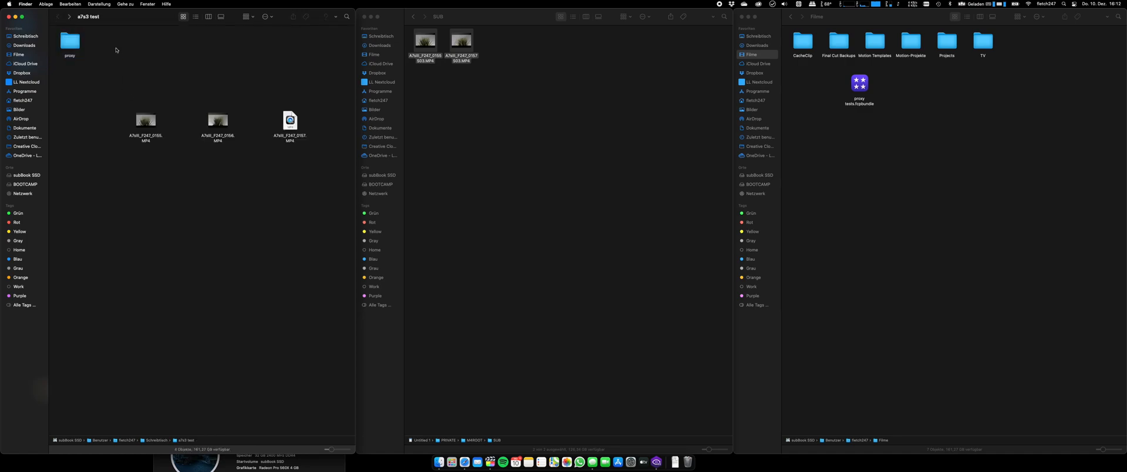
pyautogui.click(217, 119)
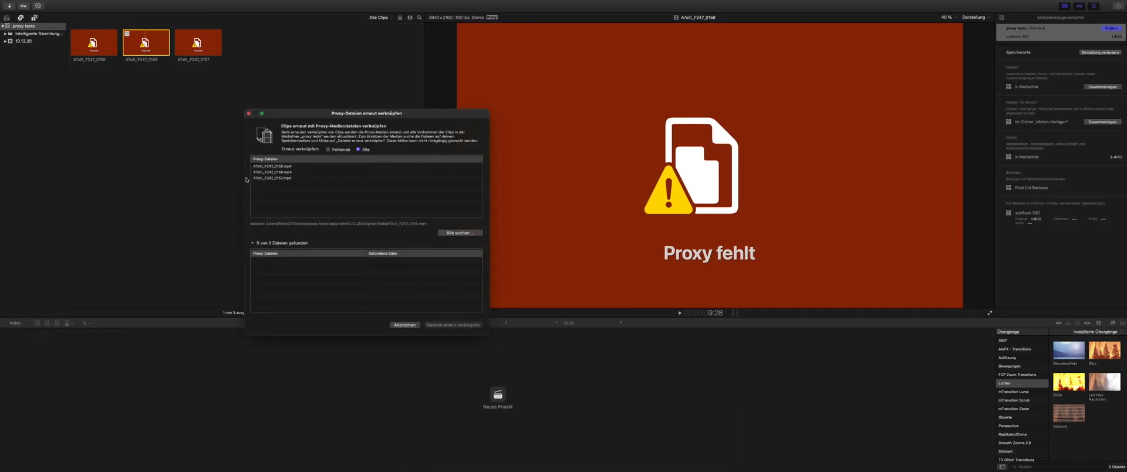
# - Locate all proxies in the proxy folder, relink the two found files, and preview one
pyautogui.click(459, 233)
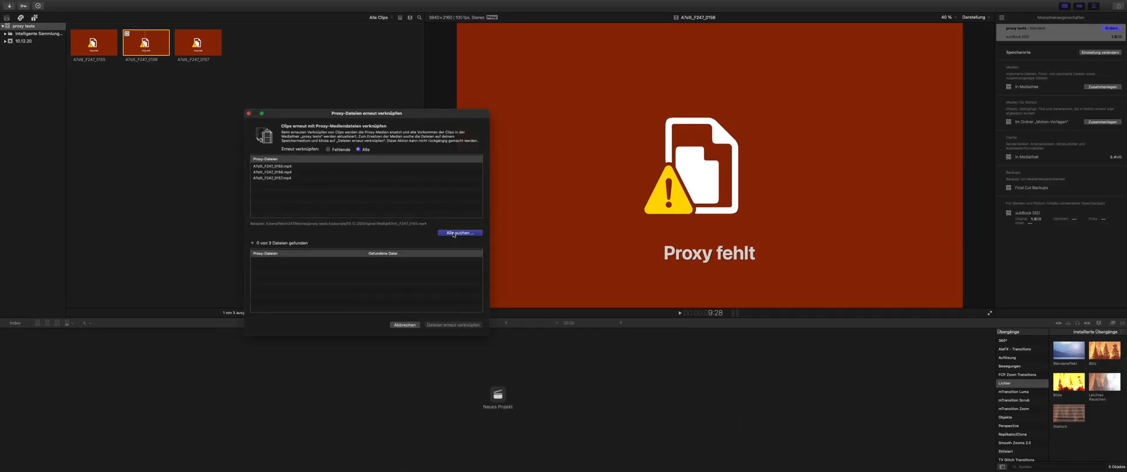
pyautogui.click(459, 232)
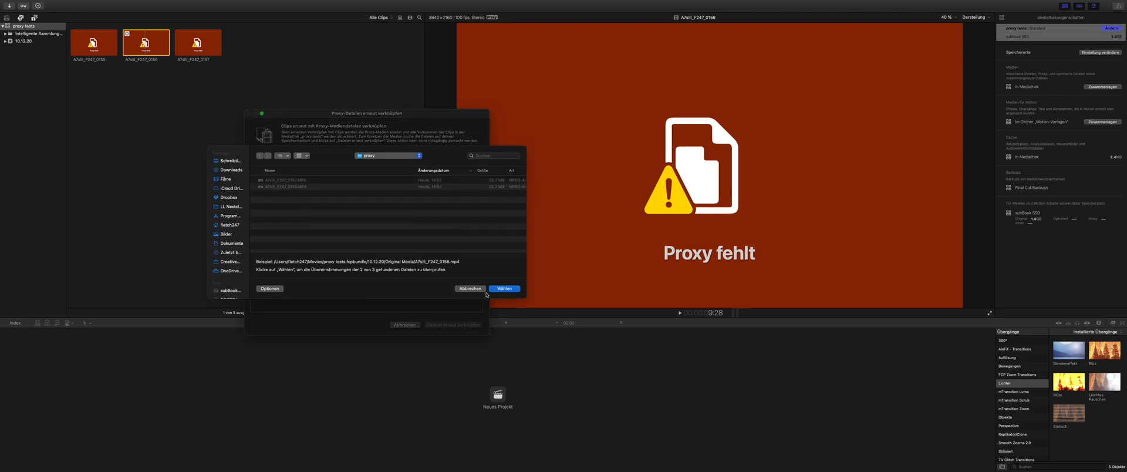
pyautogui.click(505, 288)
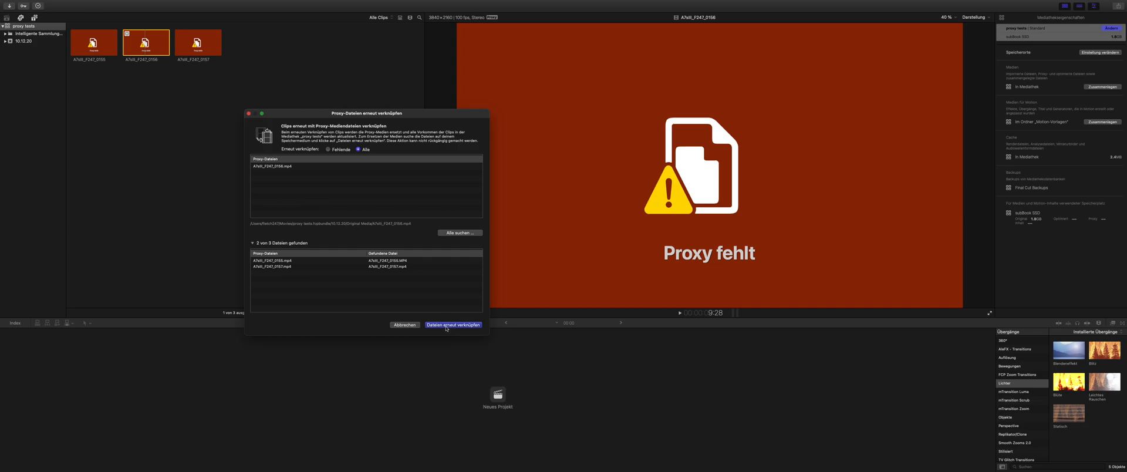
pyautogui.click(454, 325)
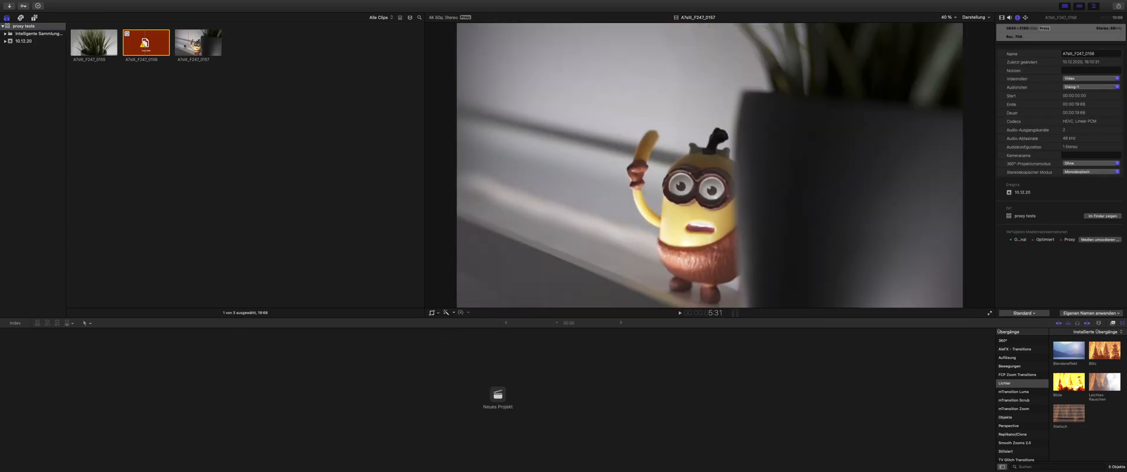
pyautogui.click(679, 313)
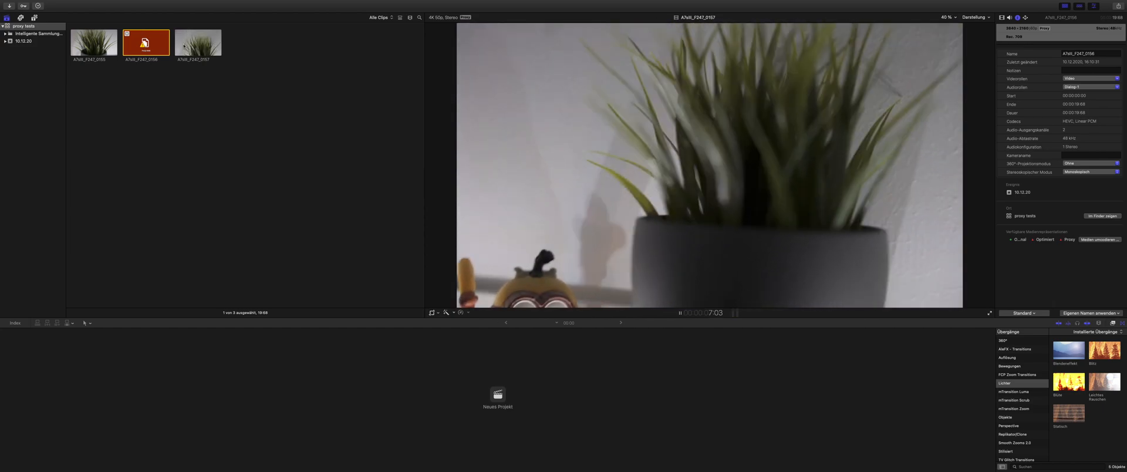
# - Transcode clip 0158 to an H.264 proxy at 25% and dismiss the background tasks
pyautogui.rightClick(145, 42)
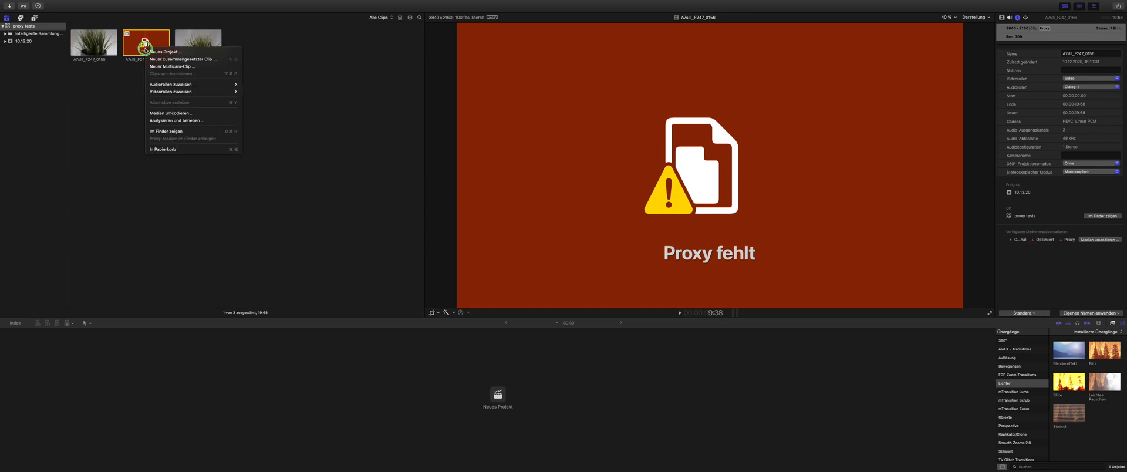
pyautogui.moveTo(175, 112)
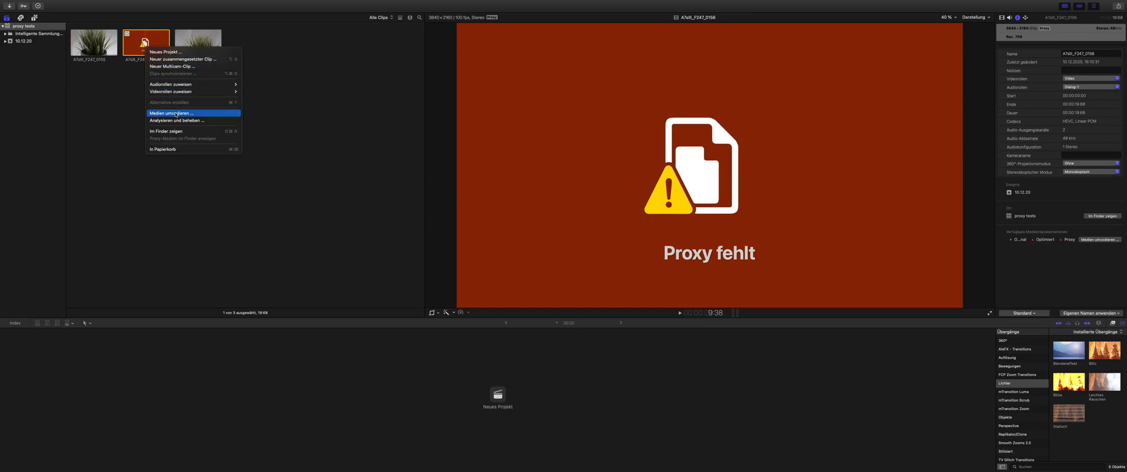
pyautogui.click(170, 113)
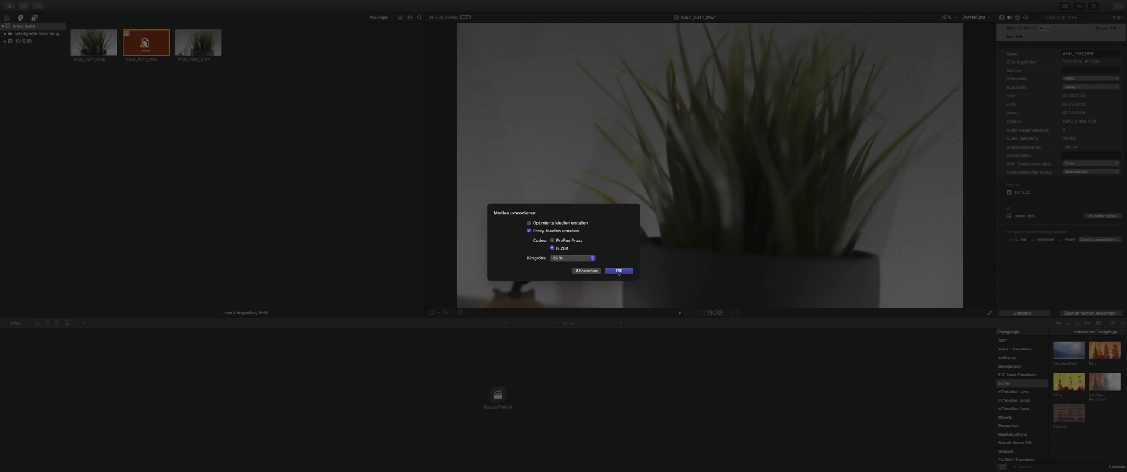
pyautogui.click(618, 271)
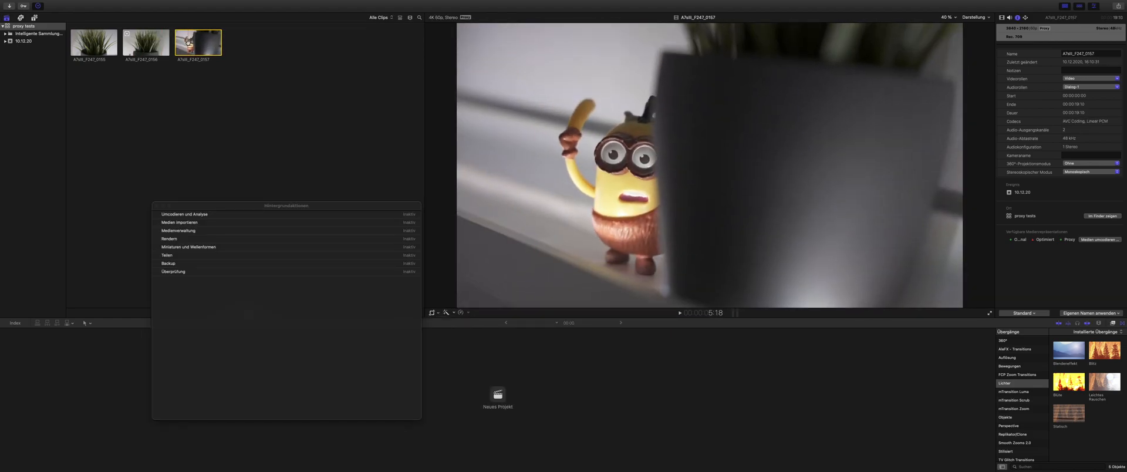
pyautogui.click(145, 42)
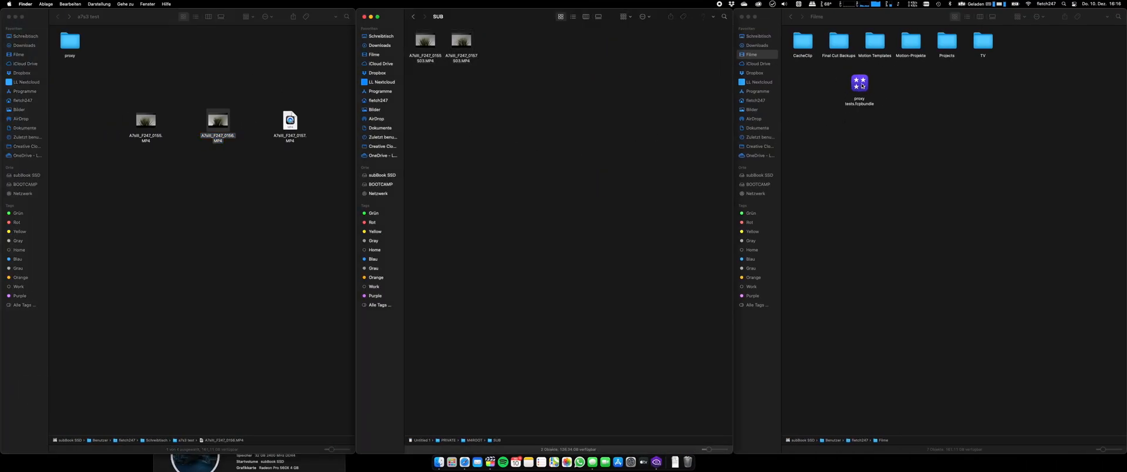
# - Show the package contents (Paketinhalt zeigen) of the proxy tests.fcpbundle library
pyautogui.click(860, 81)
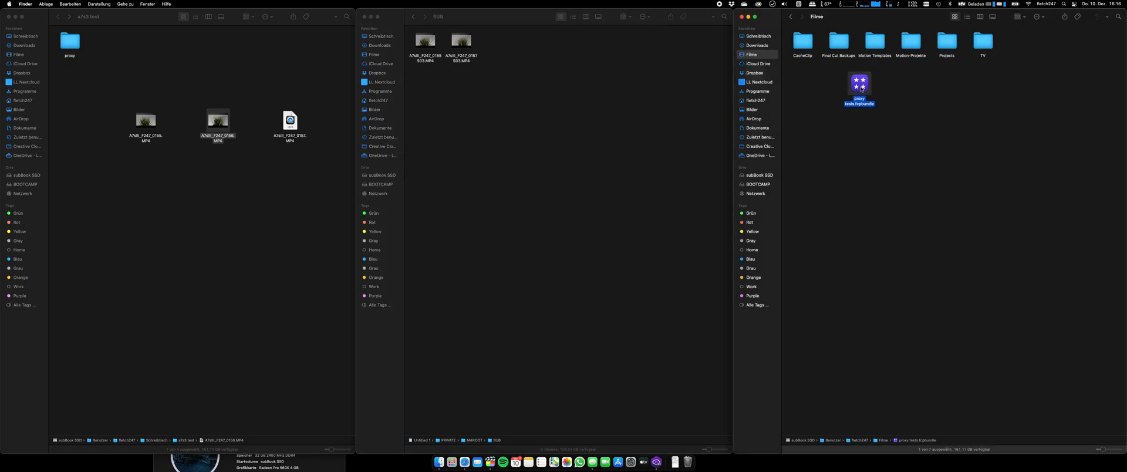
pyautogui.rightClick(859, 86)
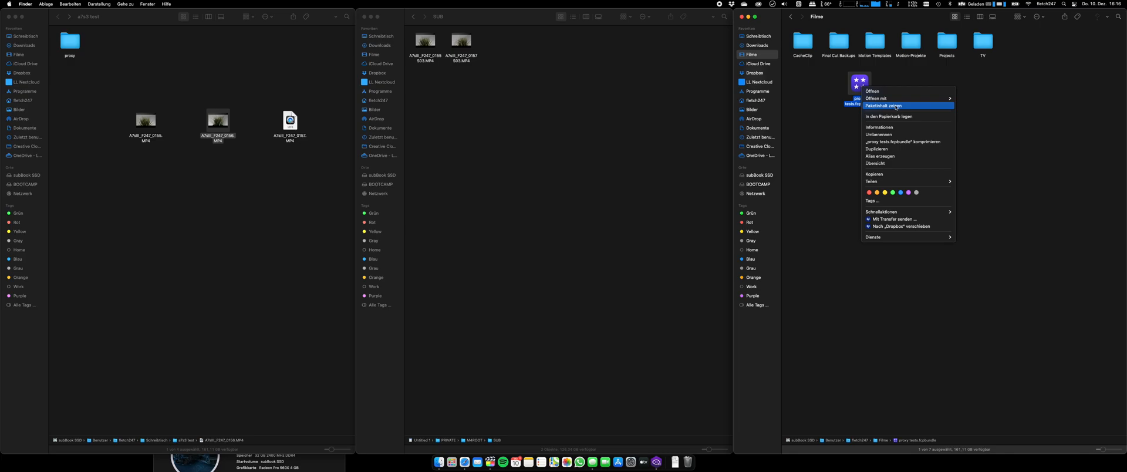
pyautogui.click(884, 106)
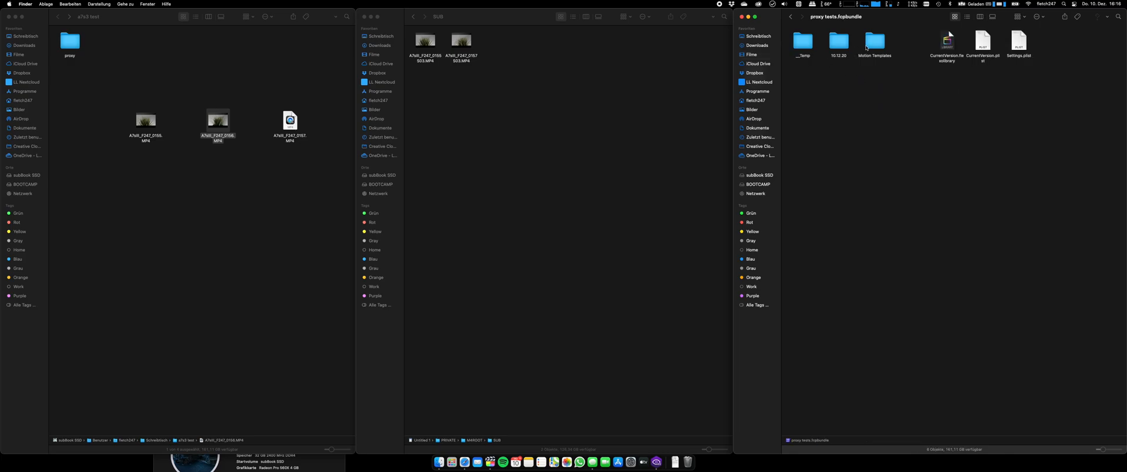
# - Browse into 10.12.20 > Transcoded Media, checking the two MP4 proxy files
pyautogui.doubleClick(838, 41)
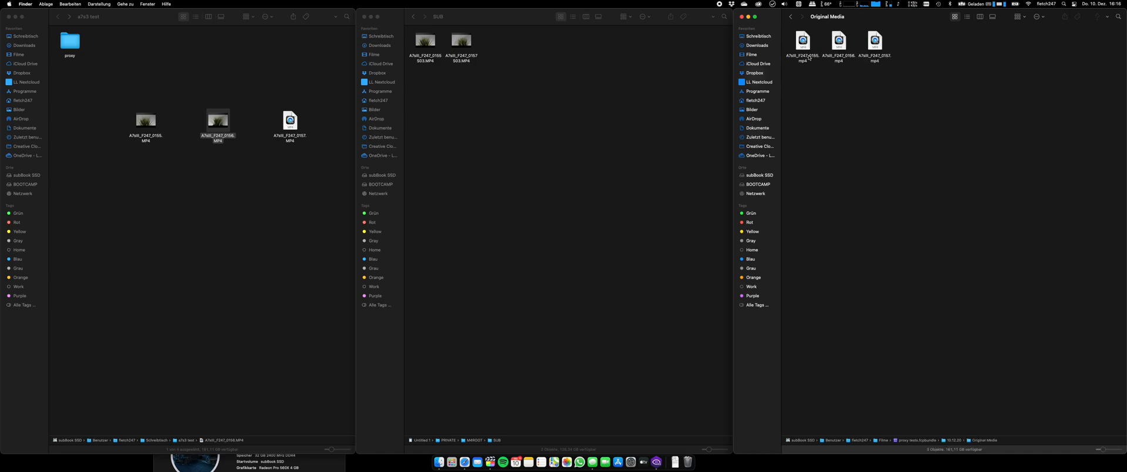
pyautogui.click(791, 17)
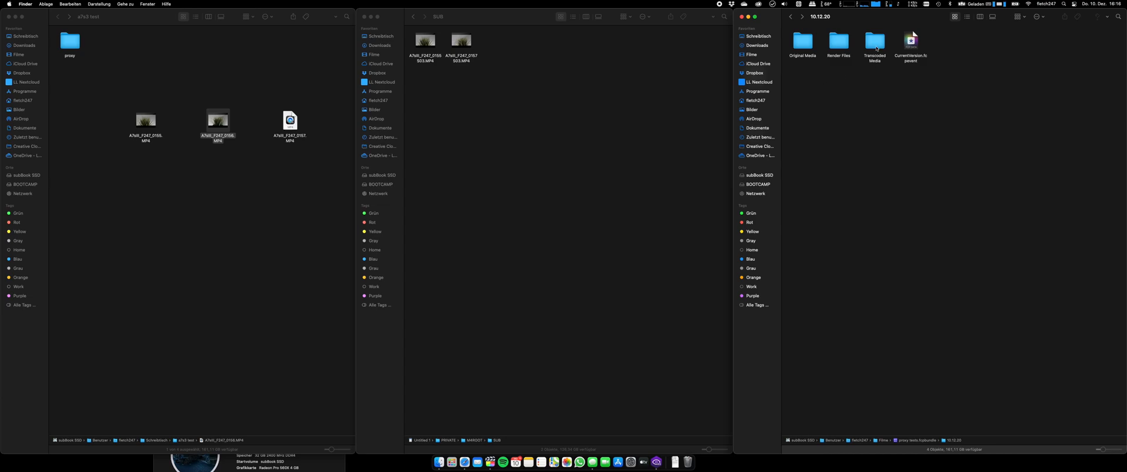
pyautogui.doubleClick(874, 41)
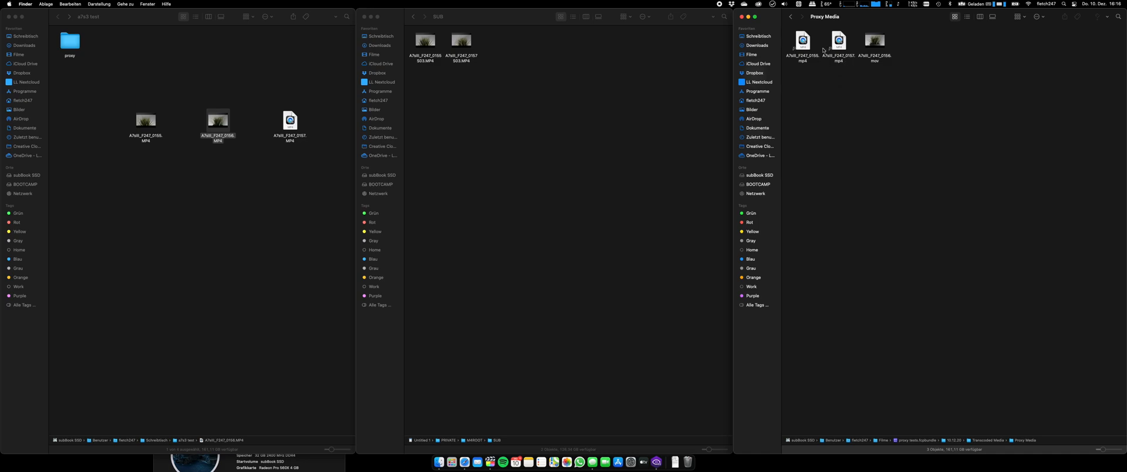
pyautogui.click(802, 41)
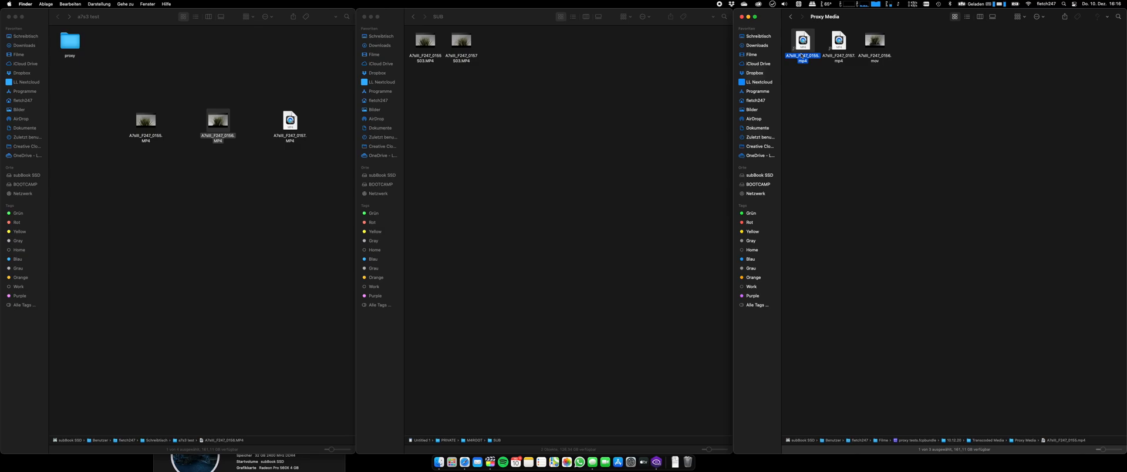
pyautogui.click(838, 42)
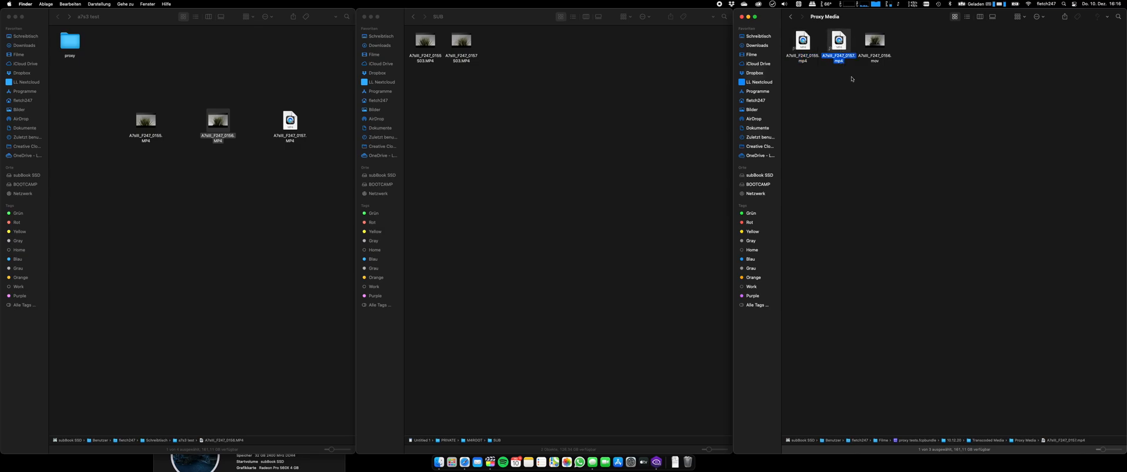
pyautogui.click(874, 41)
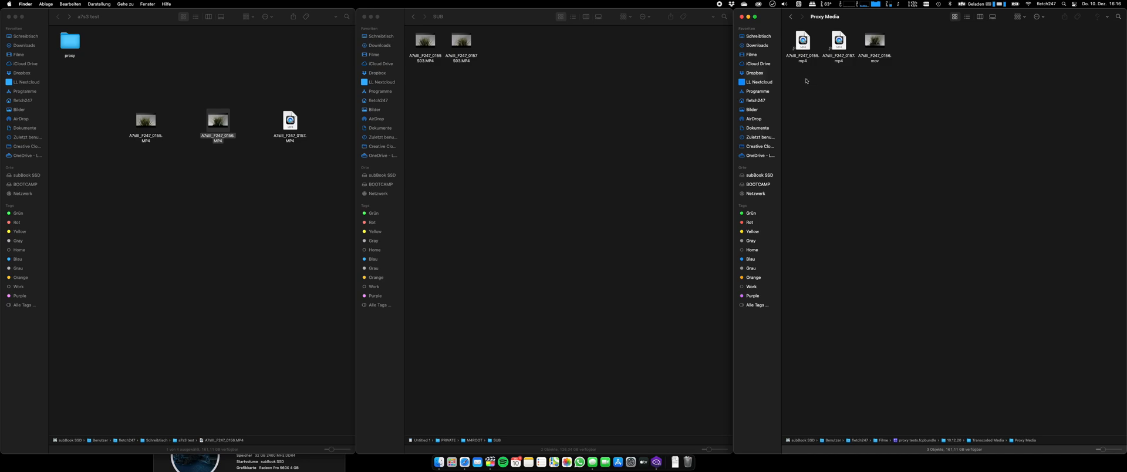
pyautogui.click(839, 40)
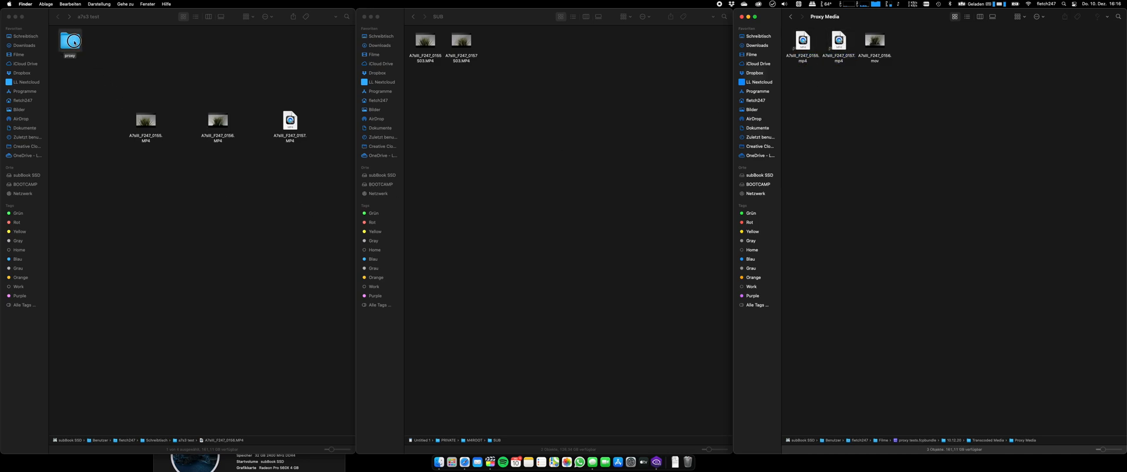
# - Move both camera proxy MP4s into Proxy Media, replacing the existing files (Ersetzen)
pyautogui.doubleClick(70, 42)
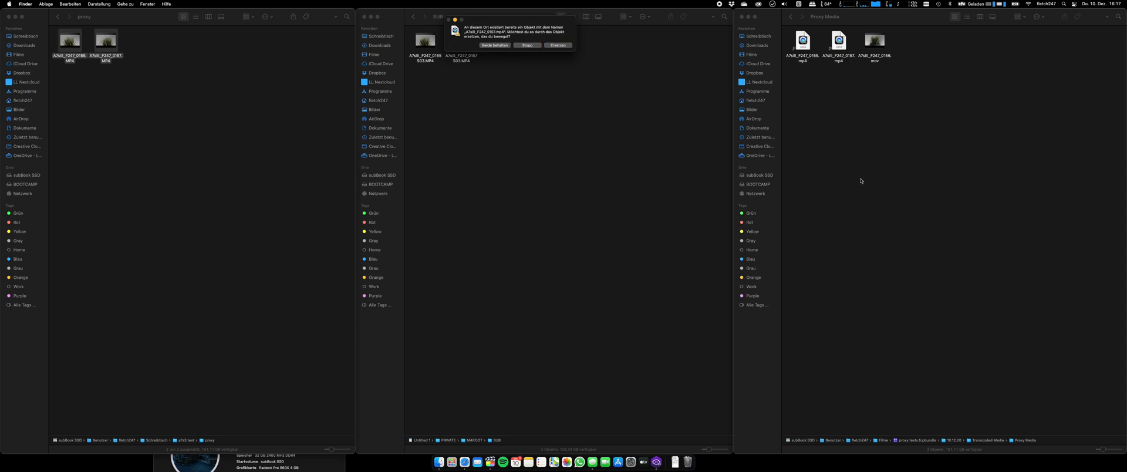
pyautogui.click(494, 45)
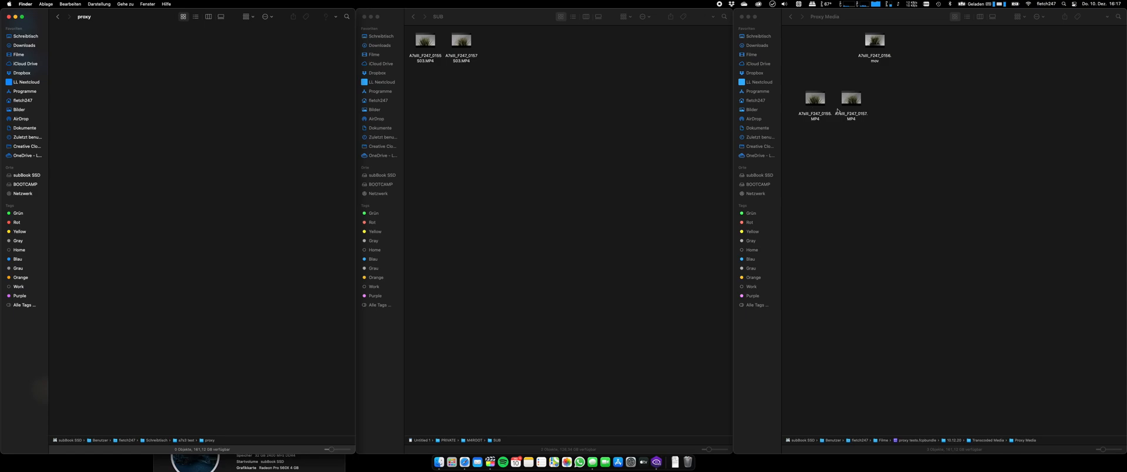
pyautogui.click(792, 17)
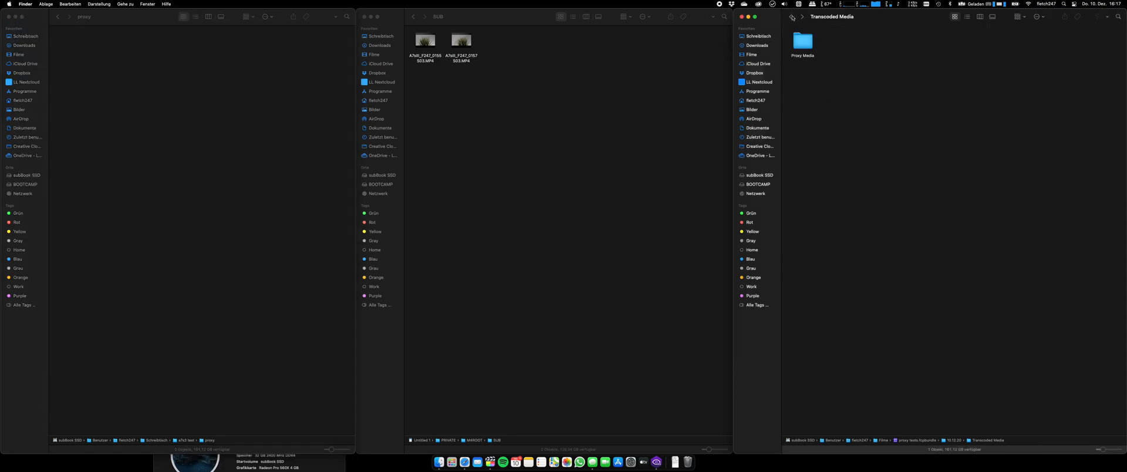
pyautogui.click(793, 16)
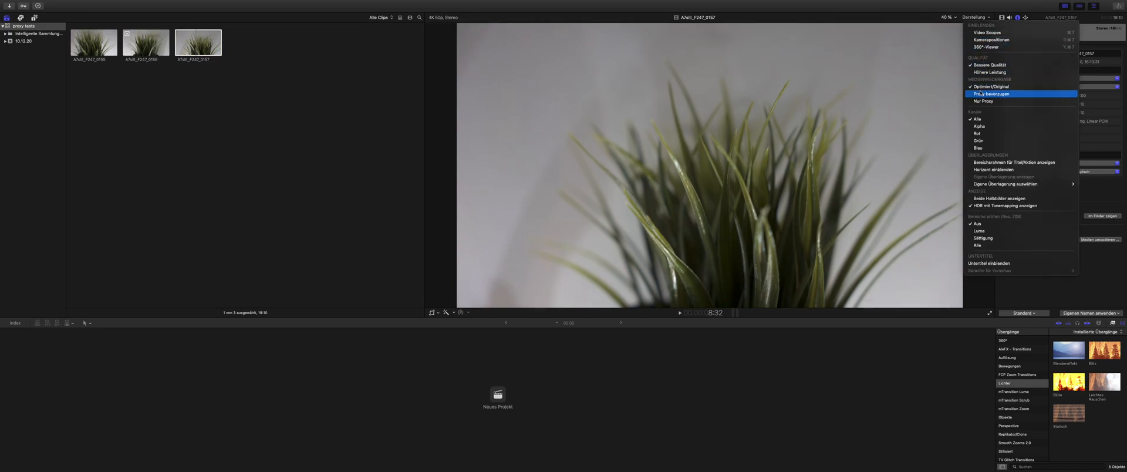
# - Choose 'Proxy bevorzugen' in the viewer's Darstellung menu
pyautogui.click(995, 94)
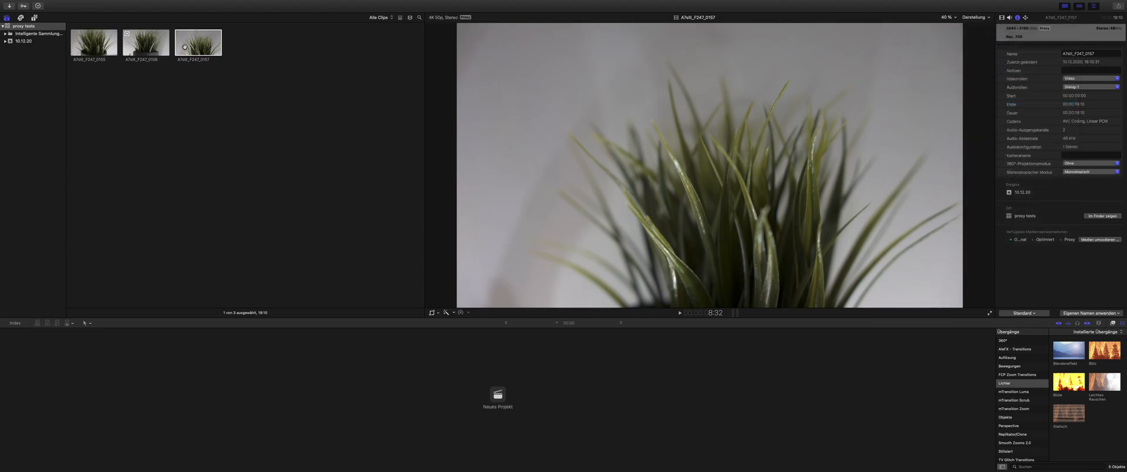